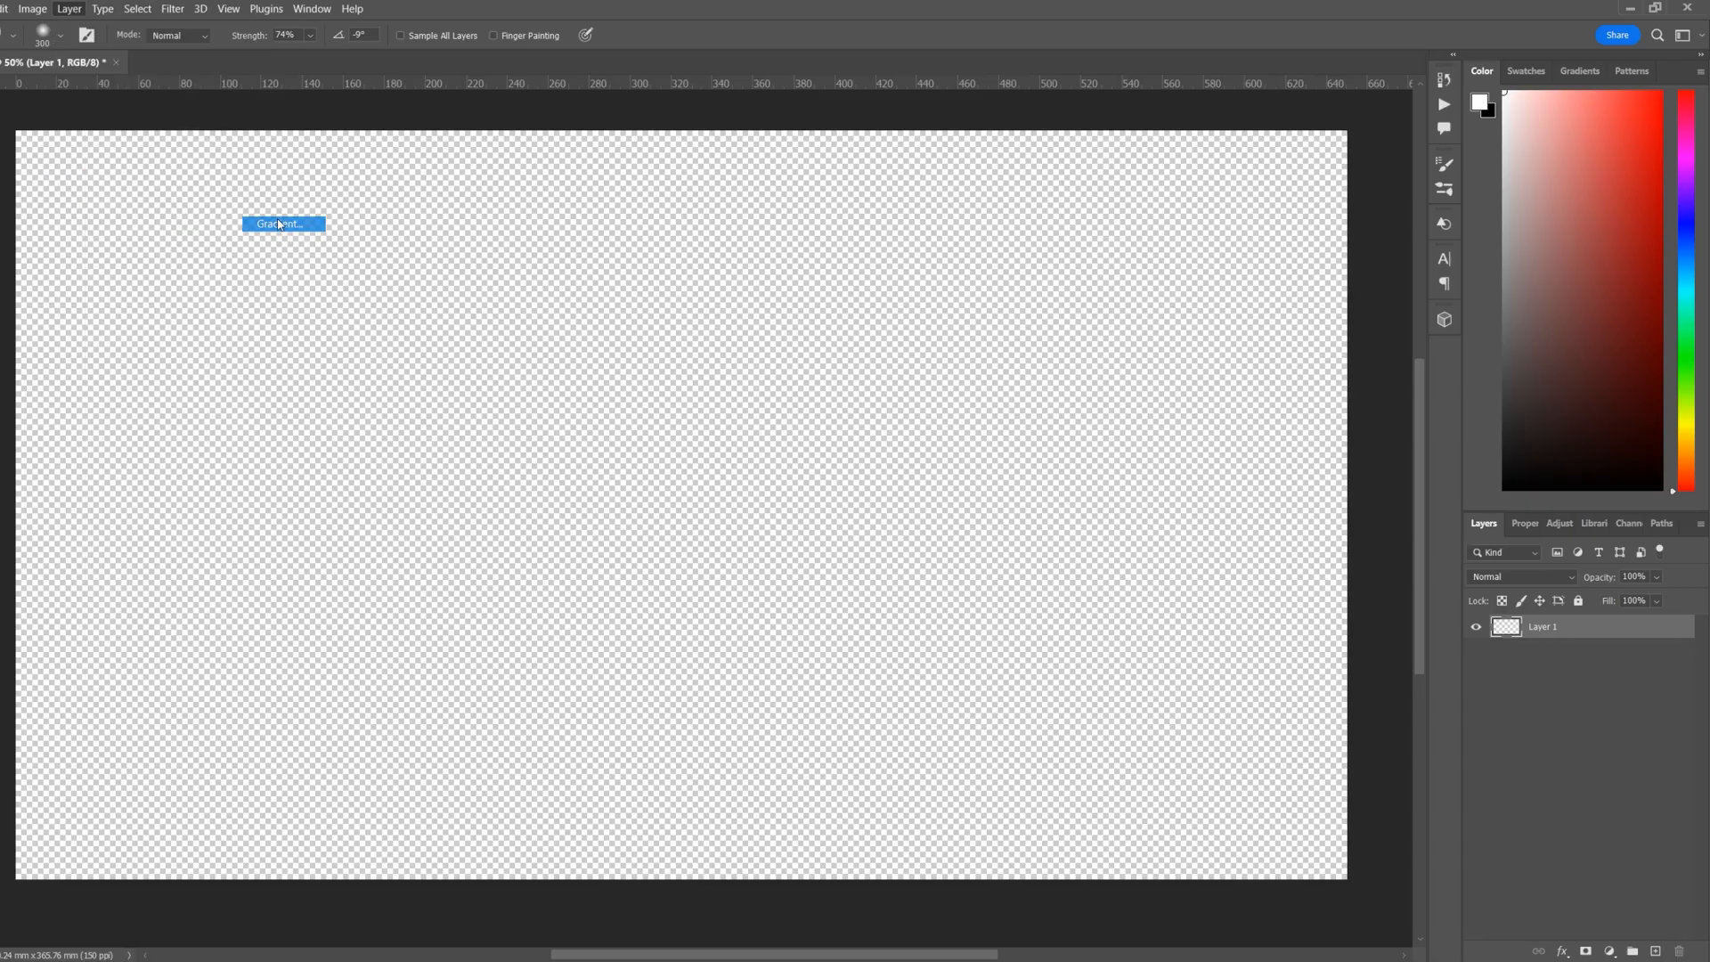
Add a new gradient fill layer named 'Gradient' and confirm it
left_click(280, 224)
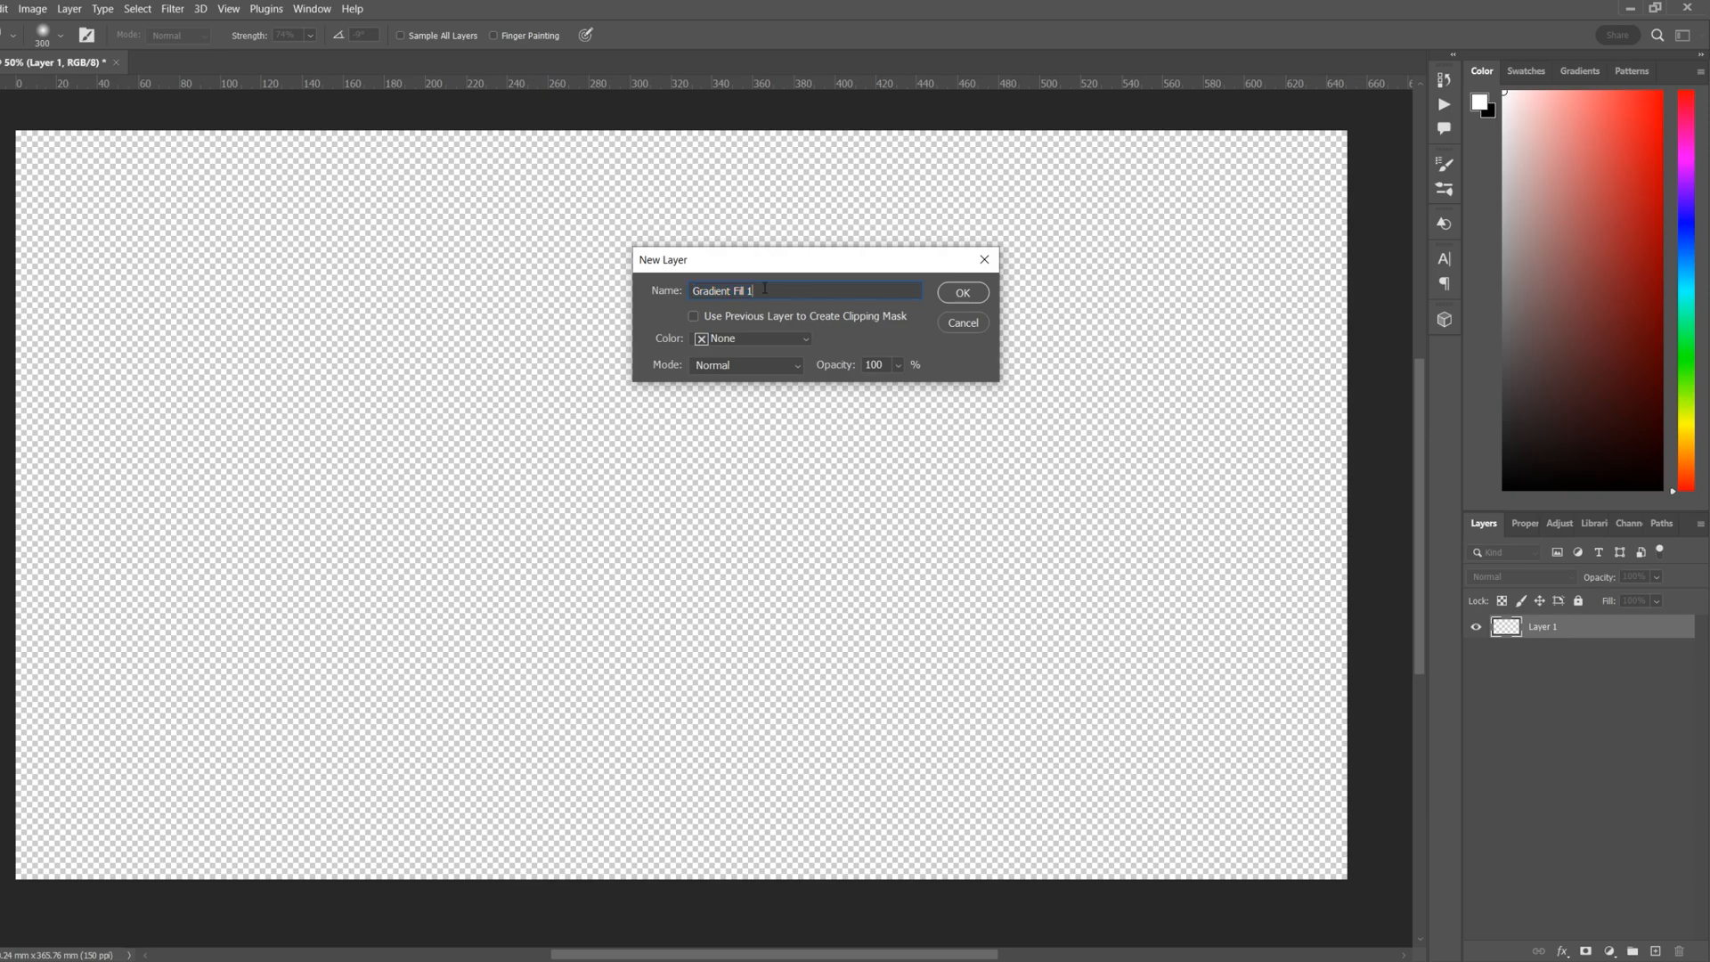
left_click(960, 292)
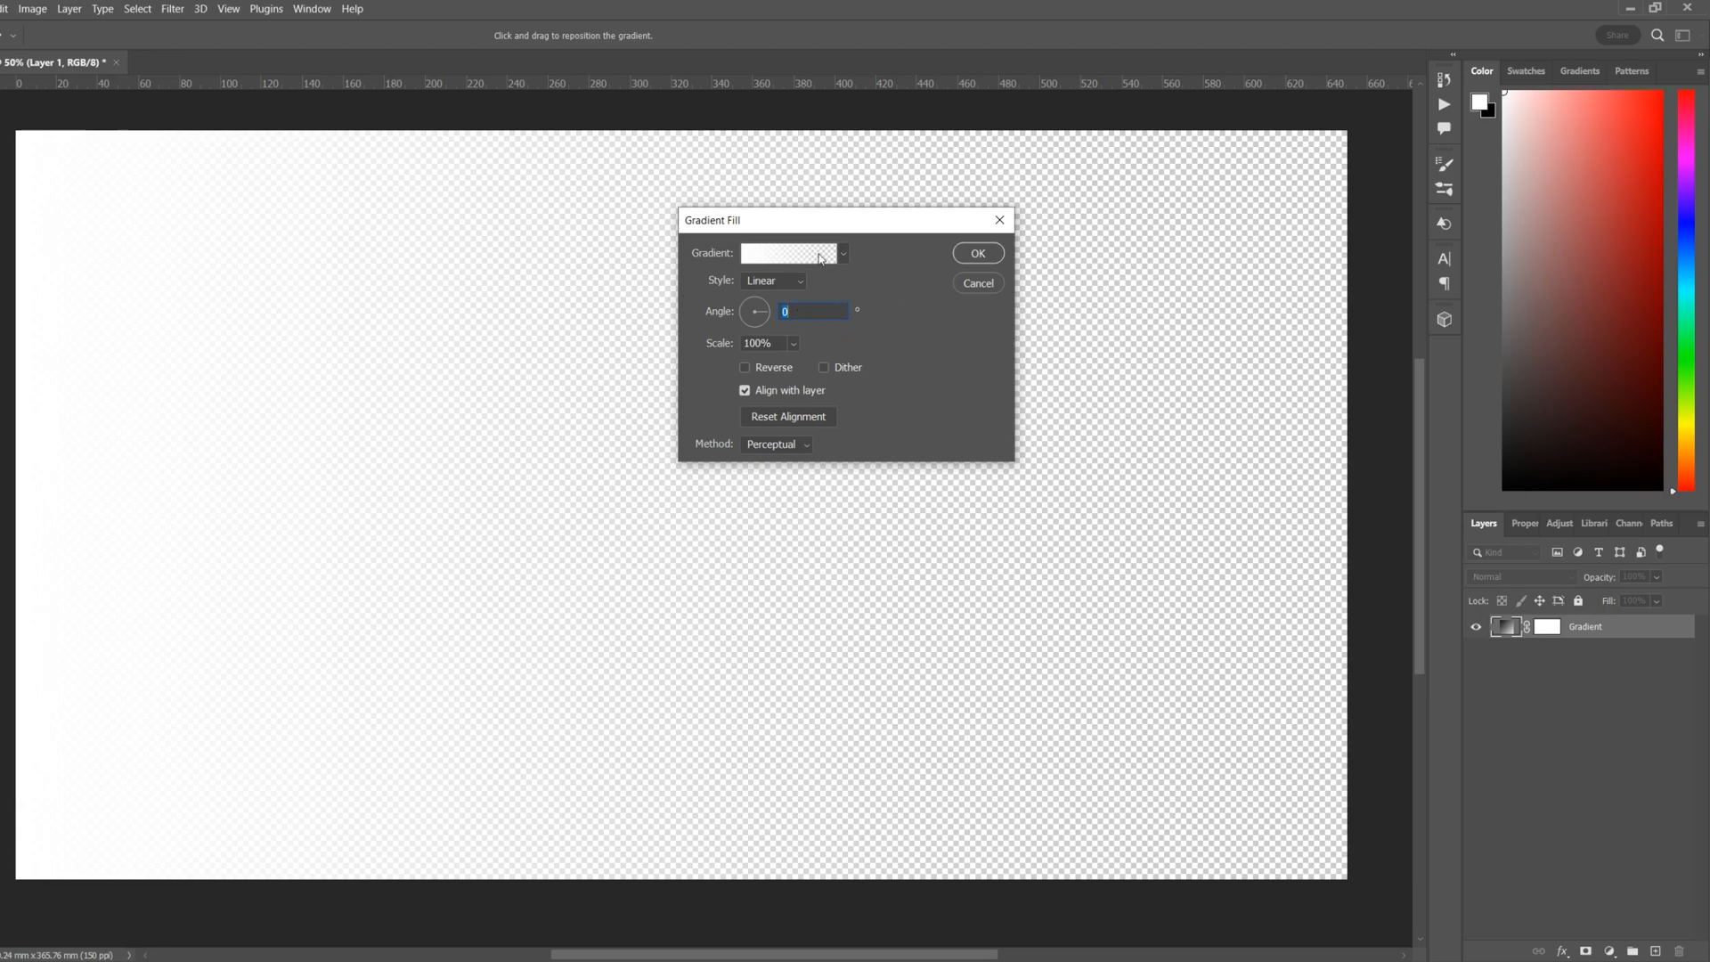
Fill the layer with a black-white-black linear gradient built from the Basics Foreground to Background preset
left_click(788, 253)
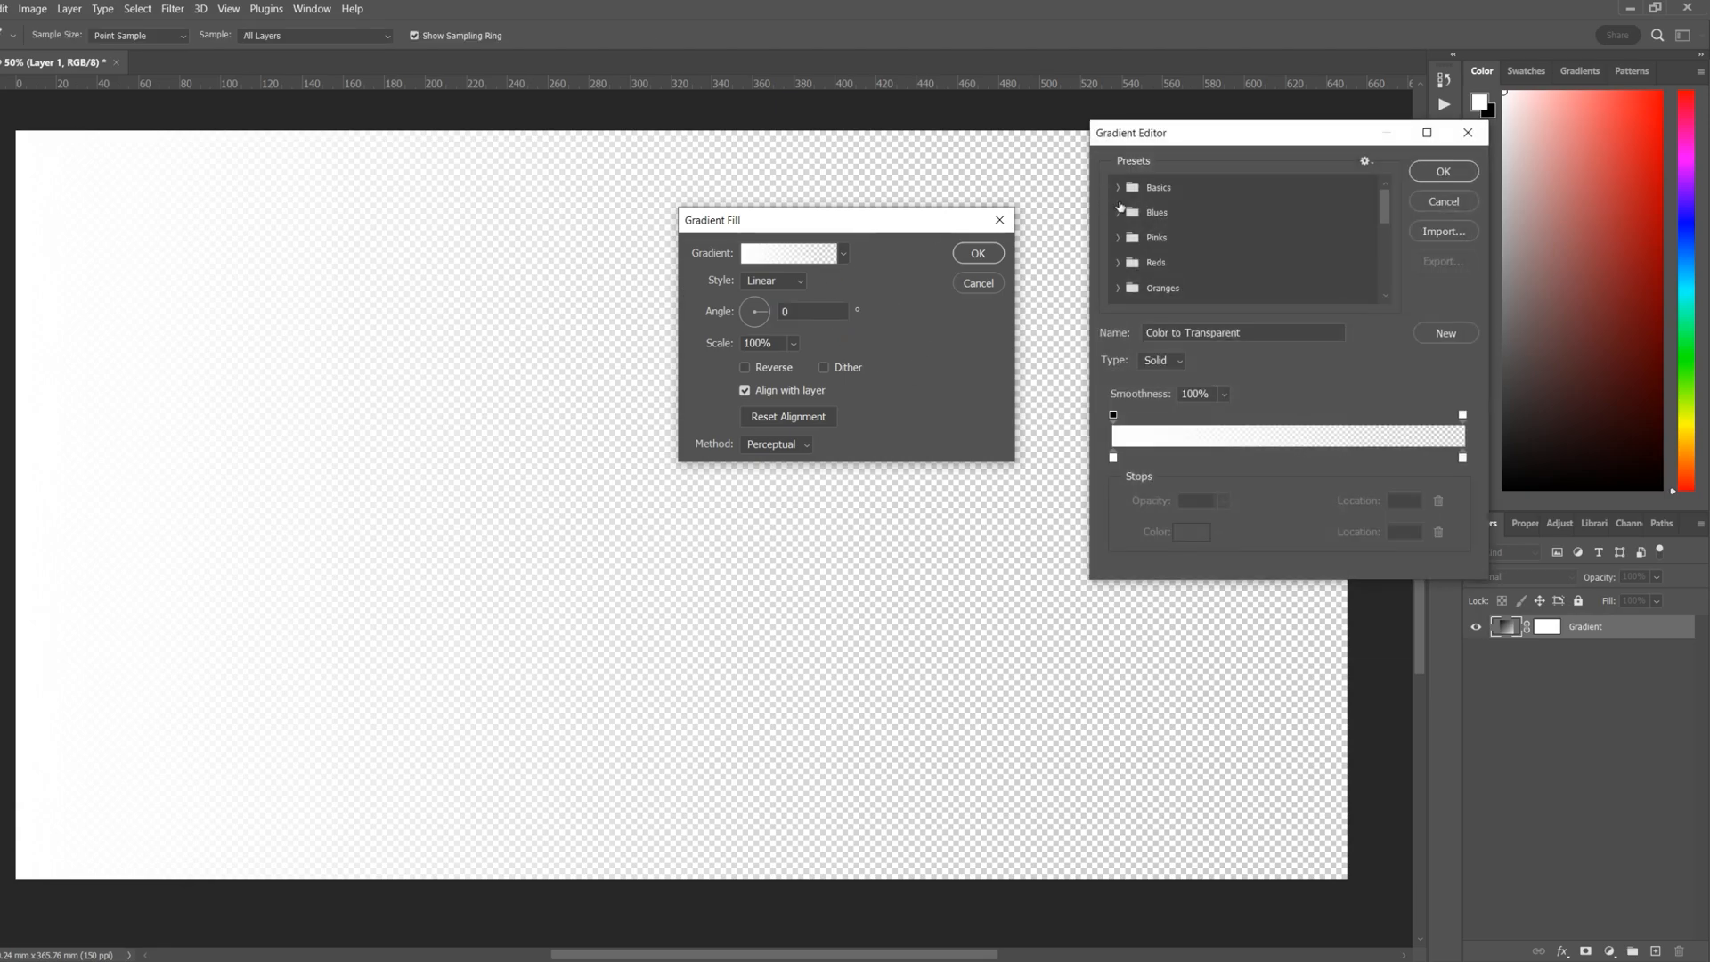
left_click(1131, 186)
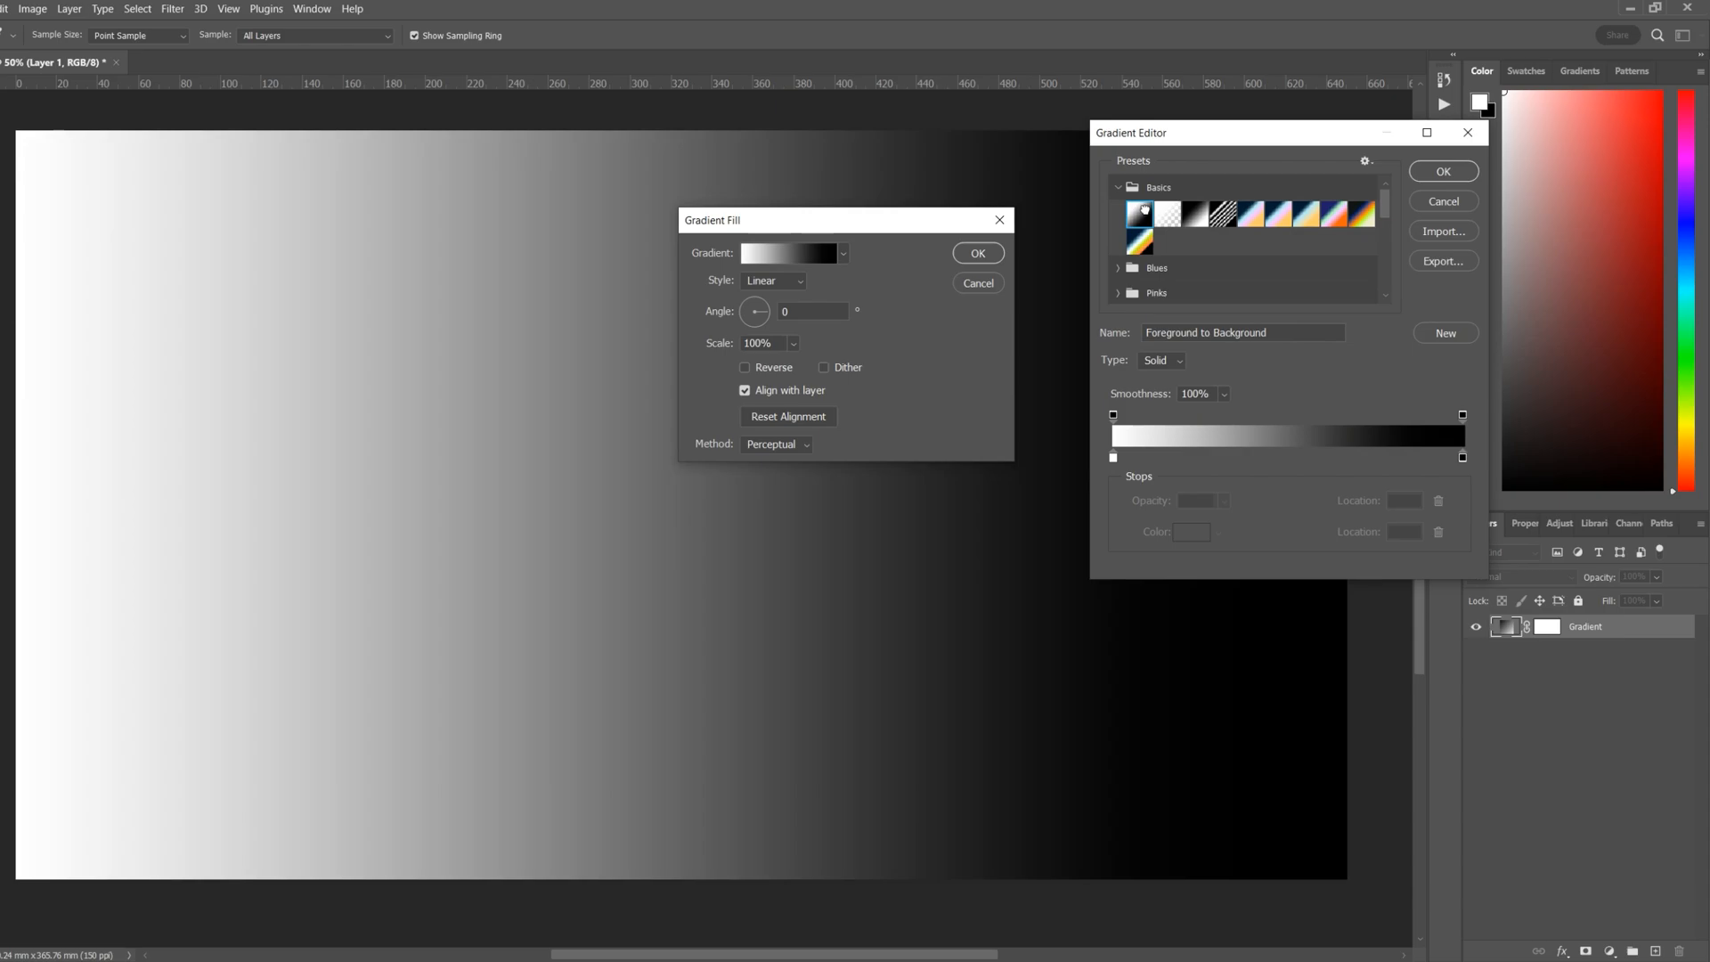
left_click(1268, 456)
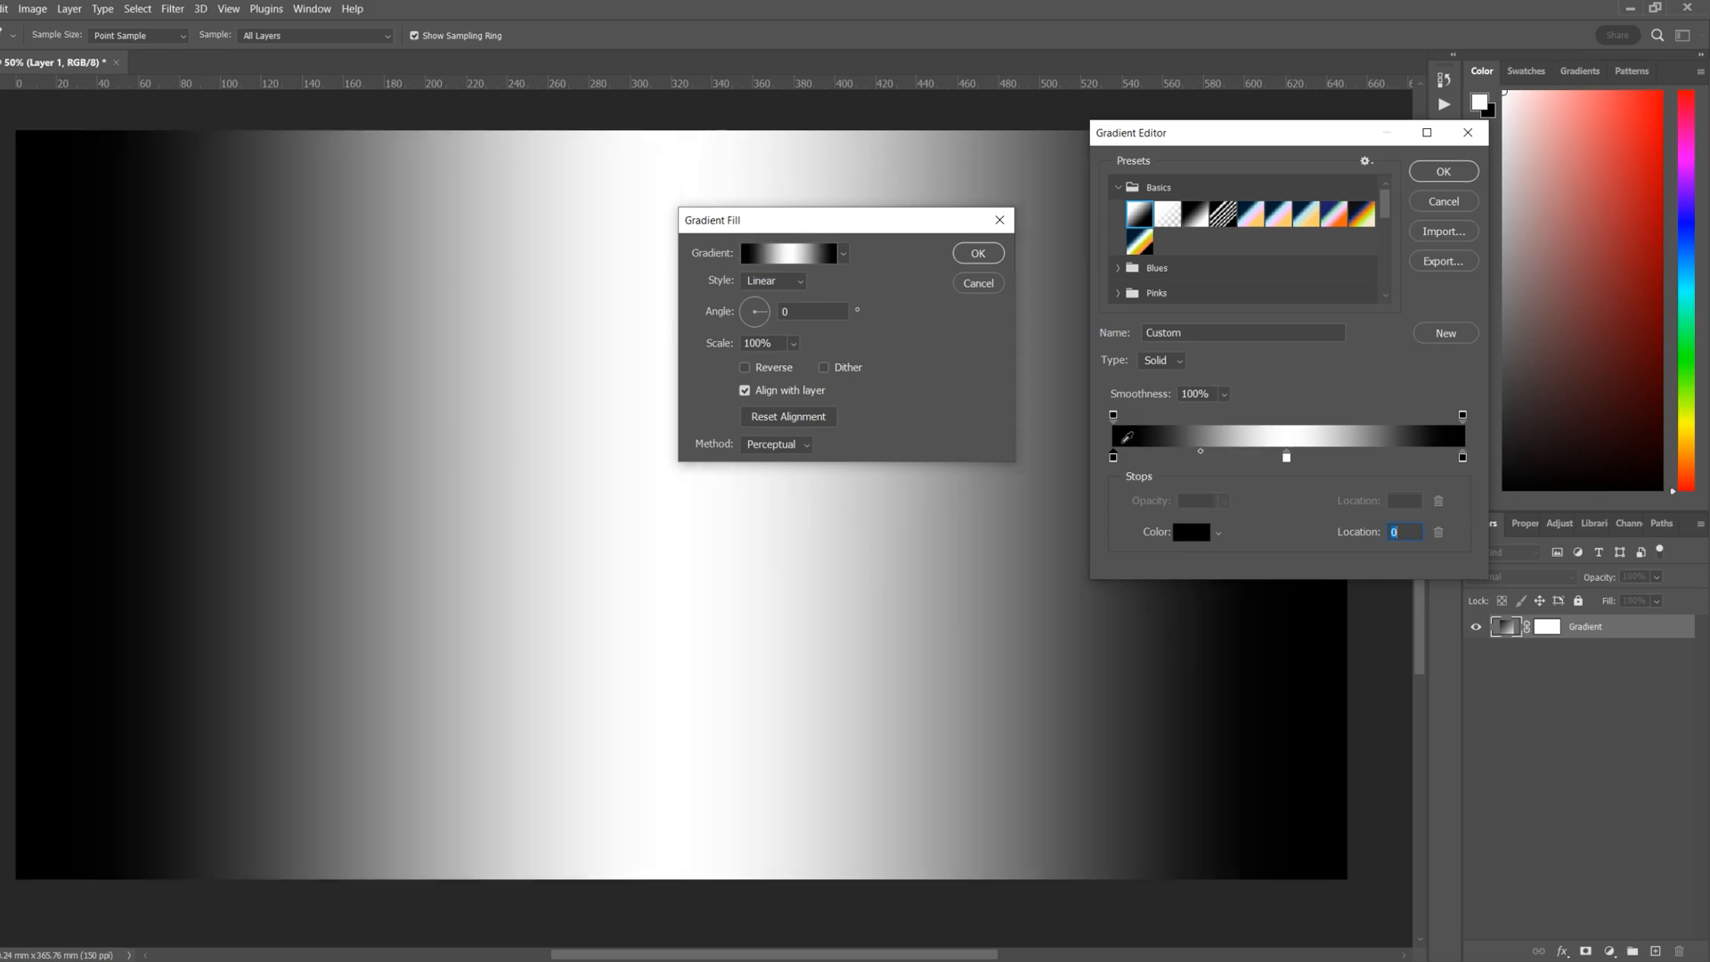
mouse_move(1112, 627)
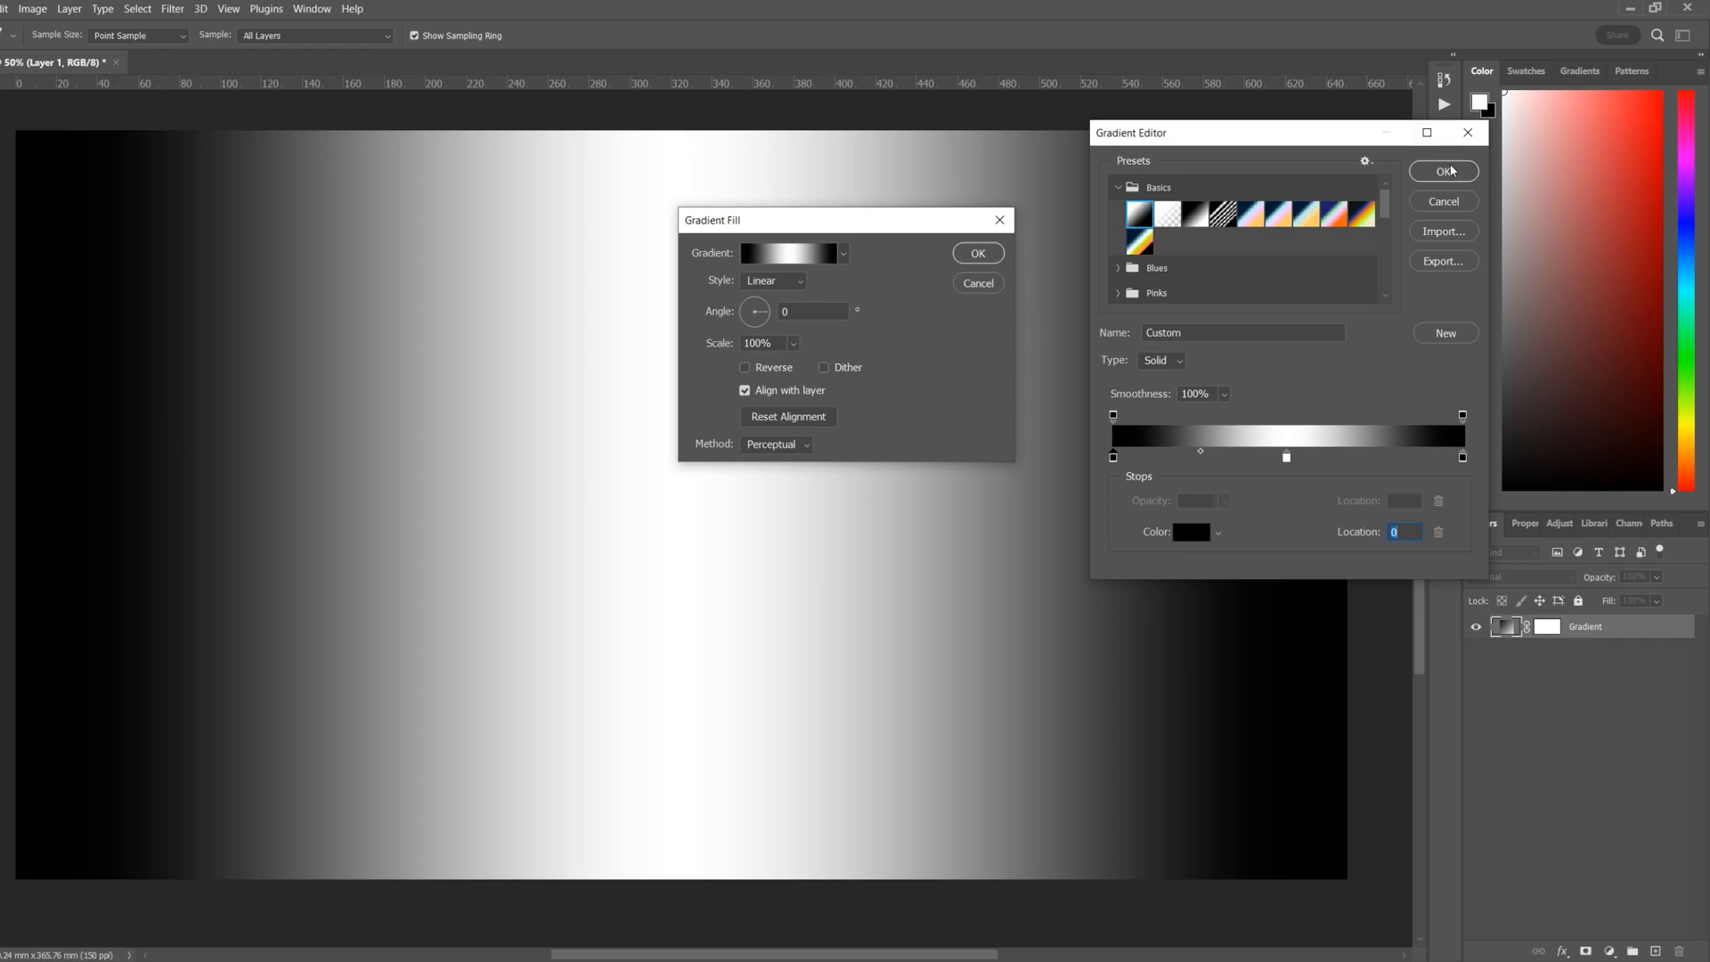
left_click(1442, 171)
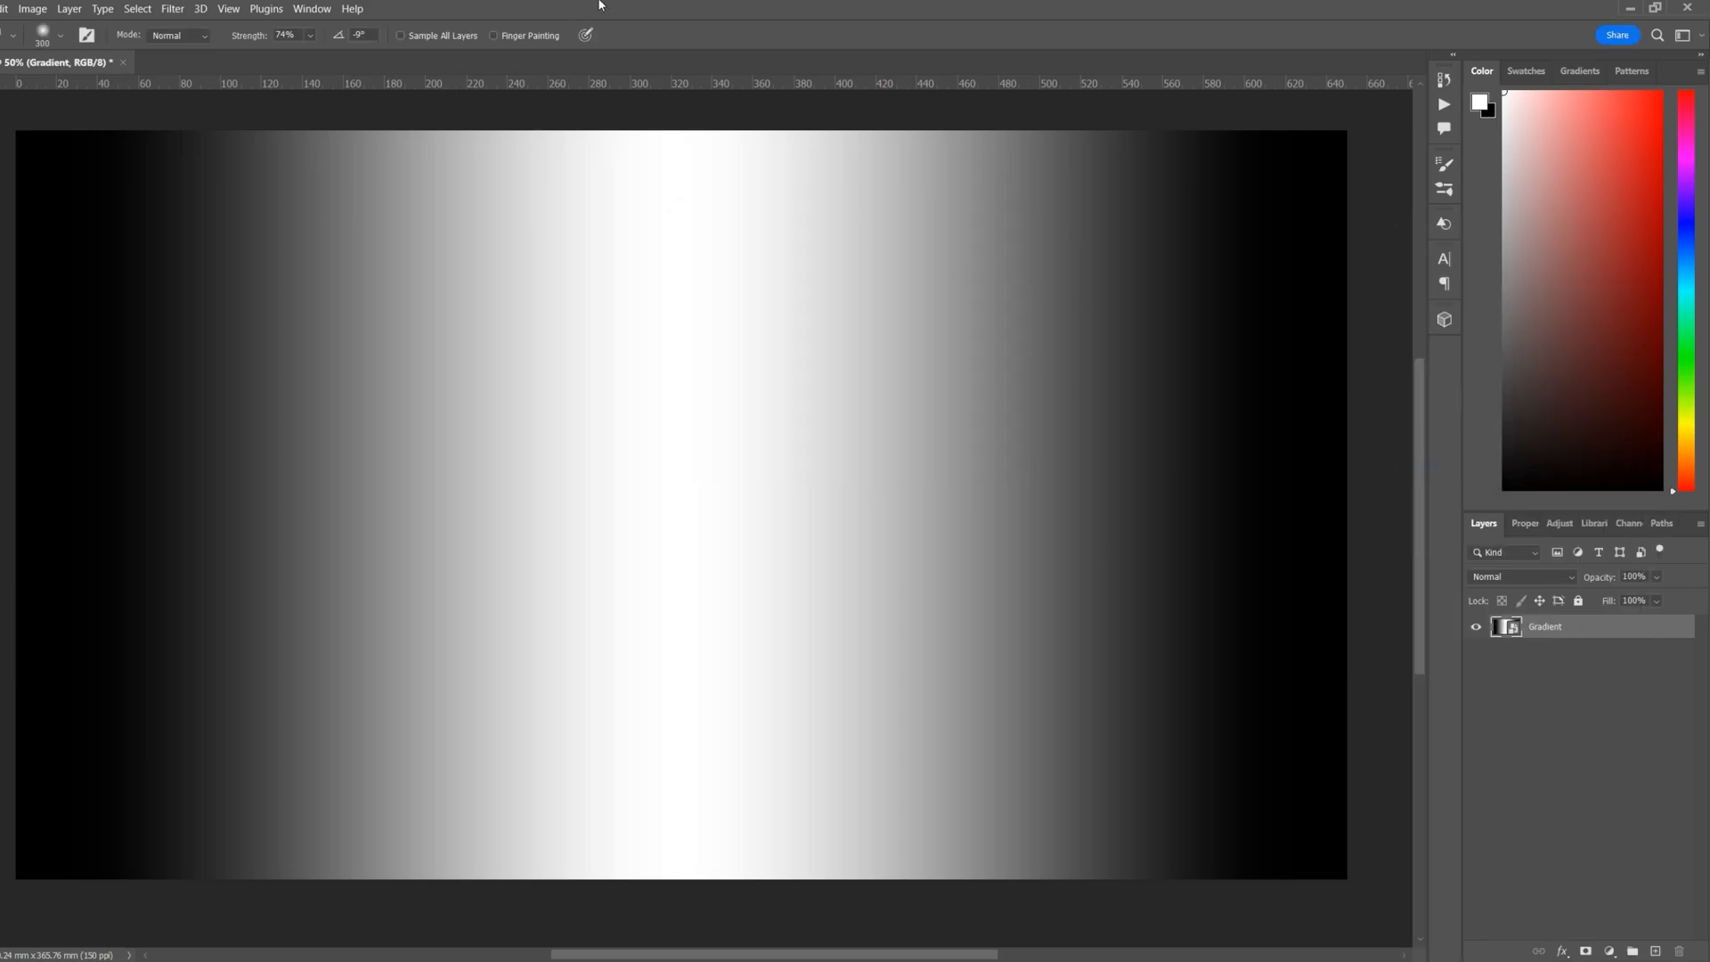
mouse_move(1385, 742)
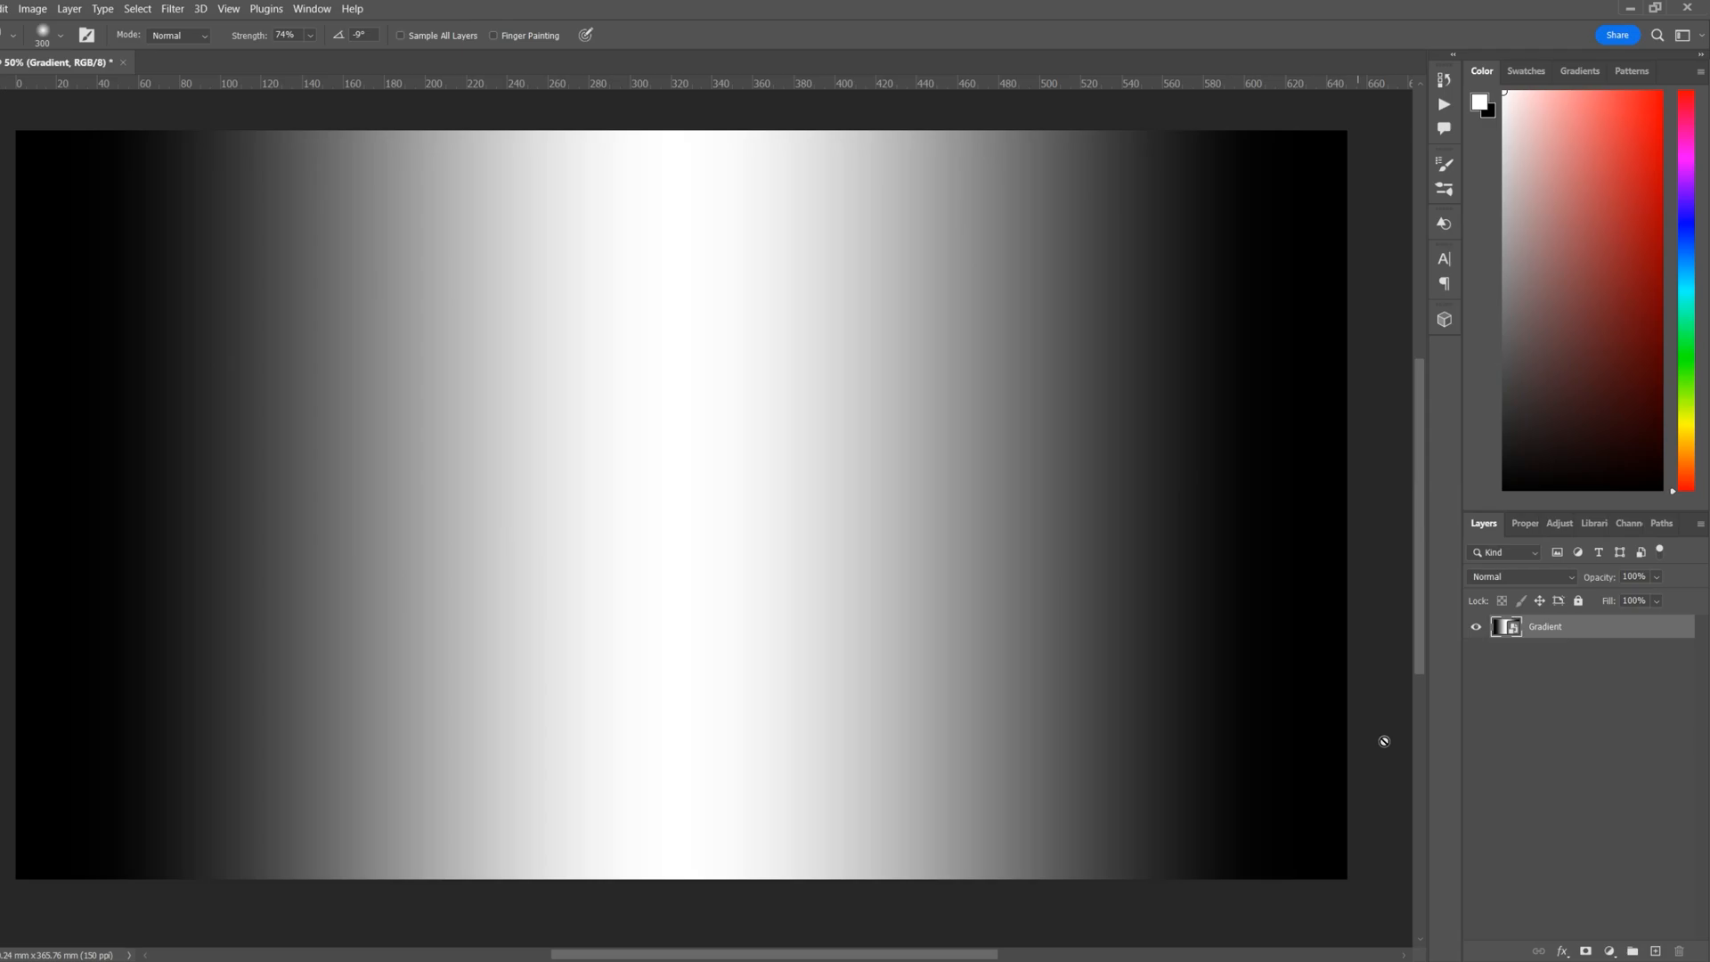
Apply a Polar Coordinates smart filter set to Polar to Rectangular
left_click(171, 8)
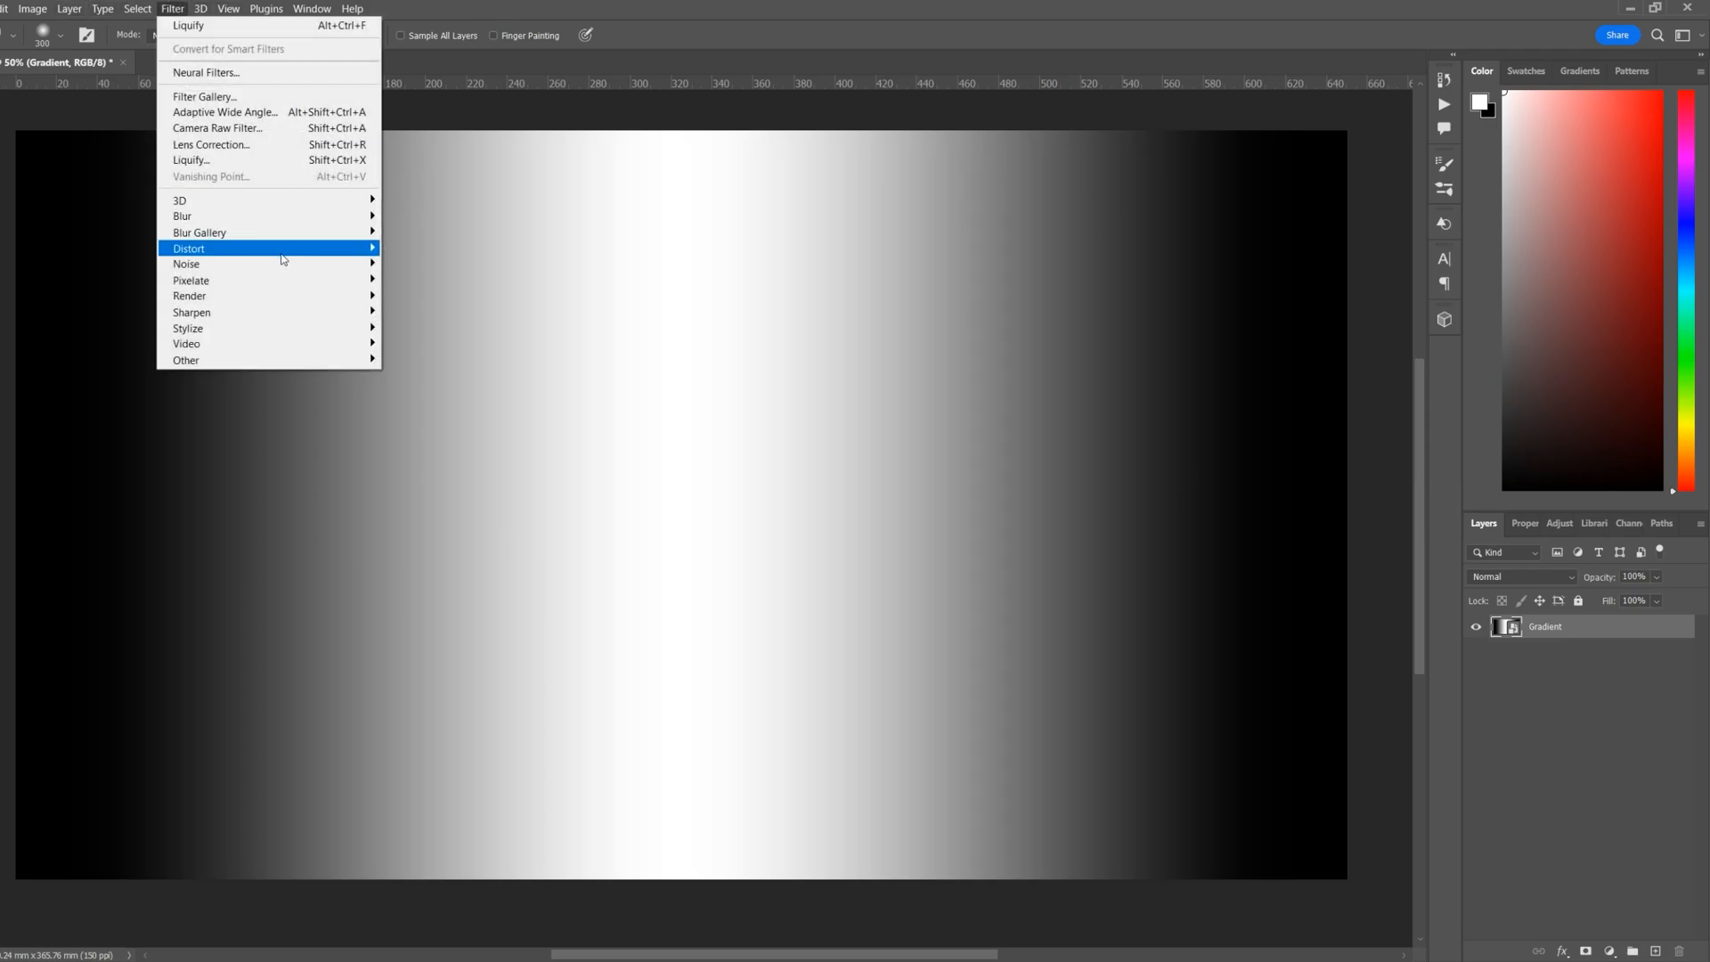
left_click(189, 248)
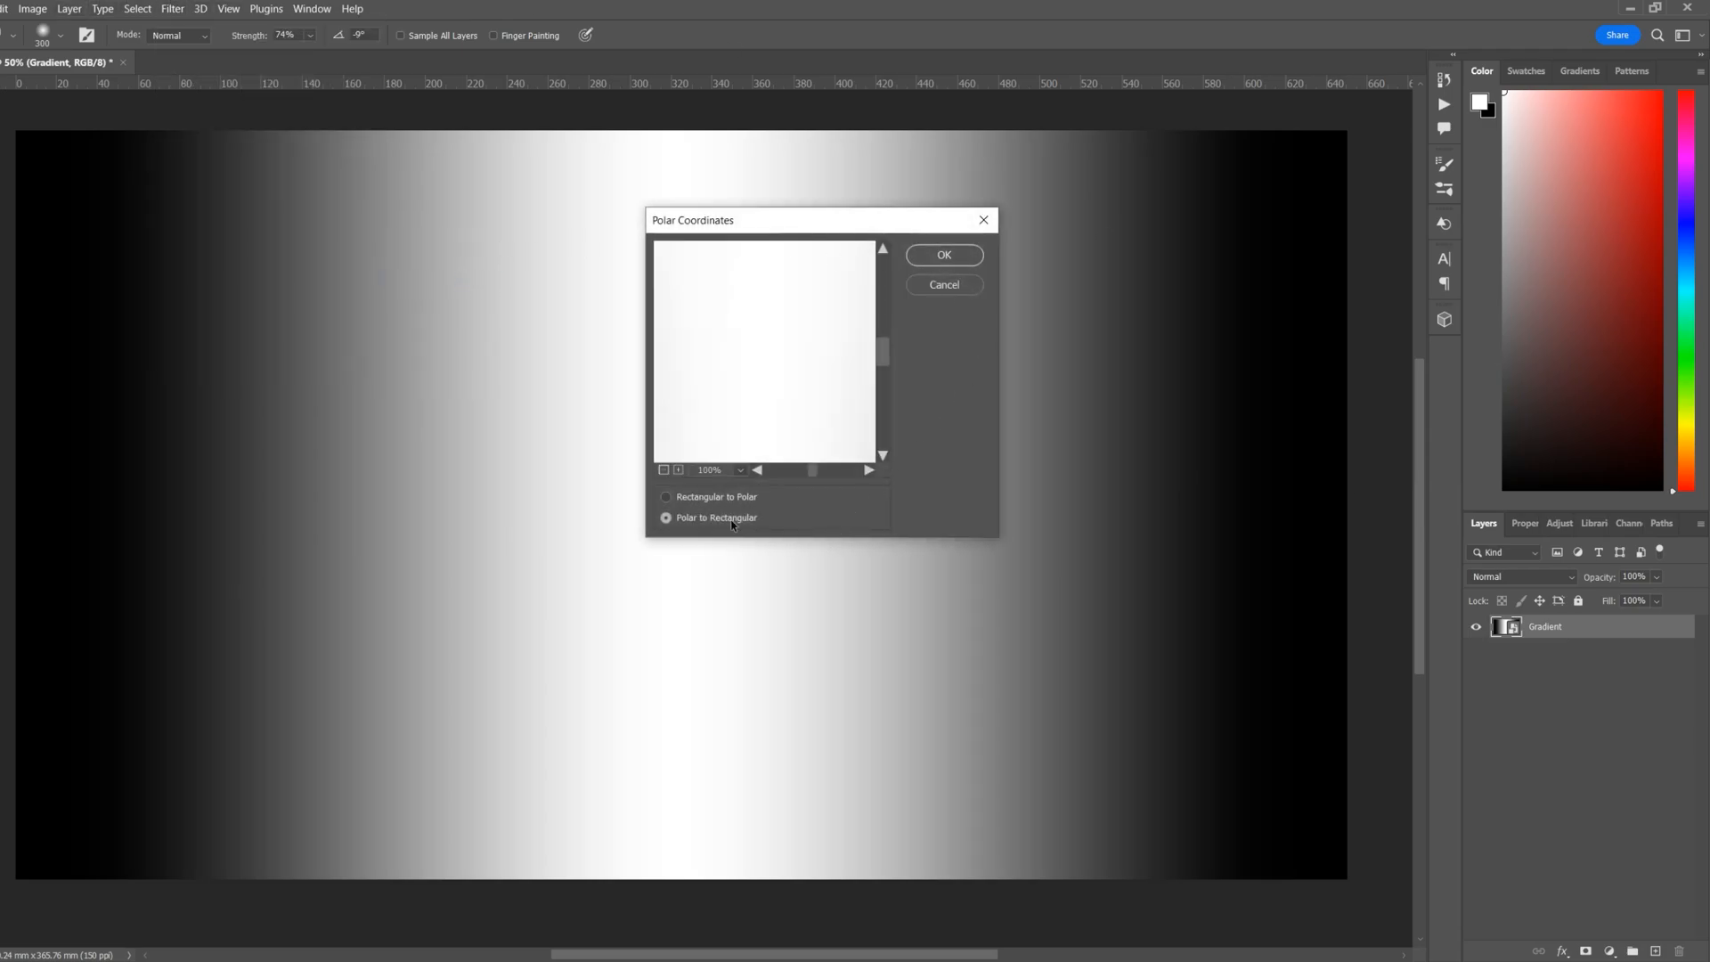
mouse_move(781, 356)
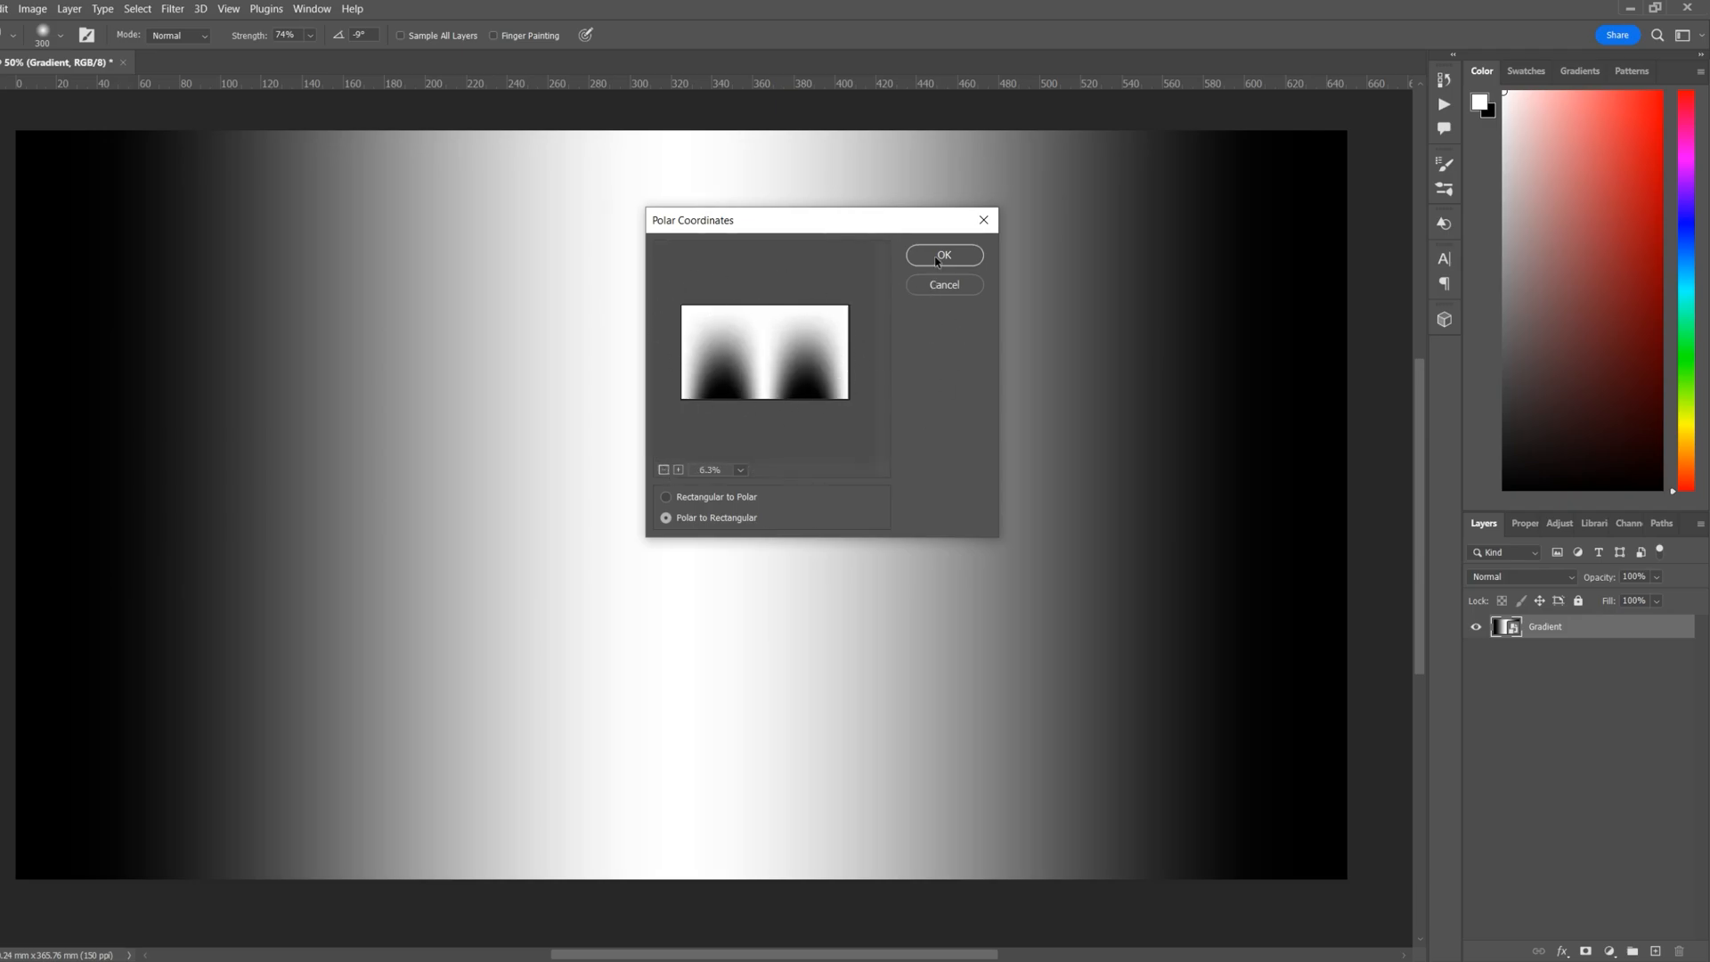
left_click(944, 254)
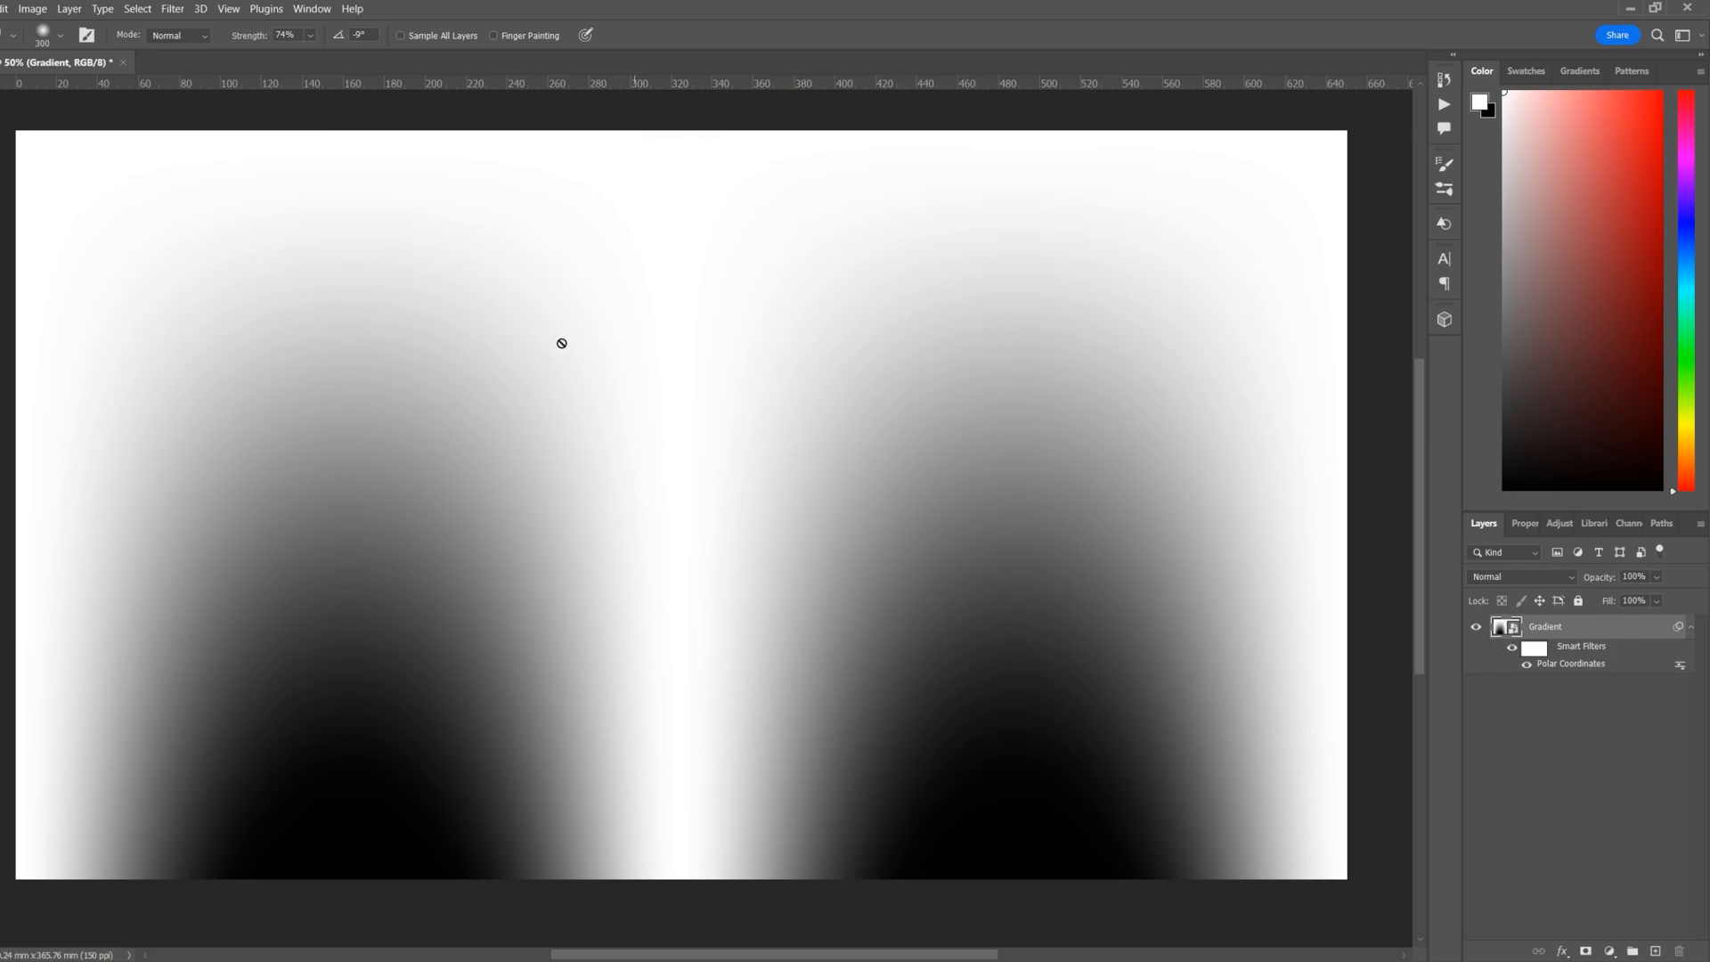
mouse_move(406, 618)
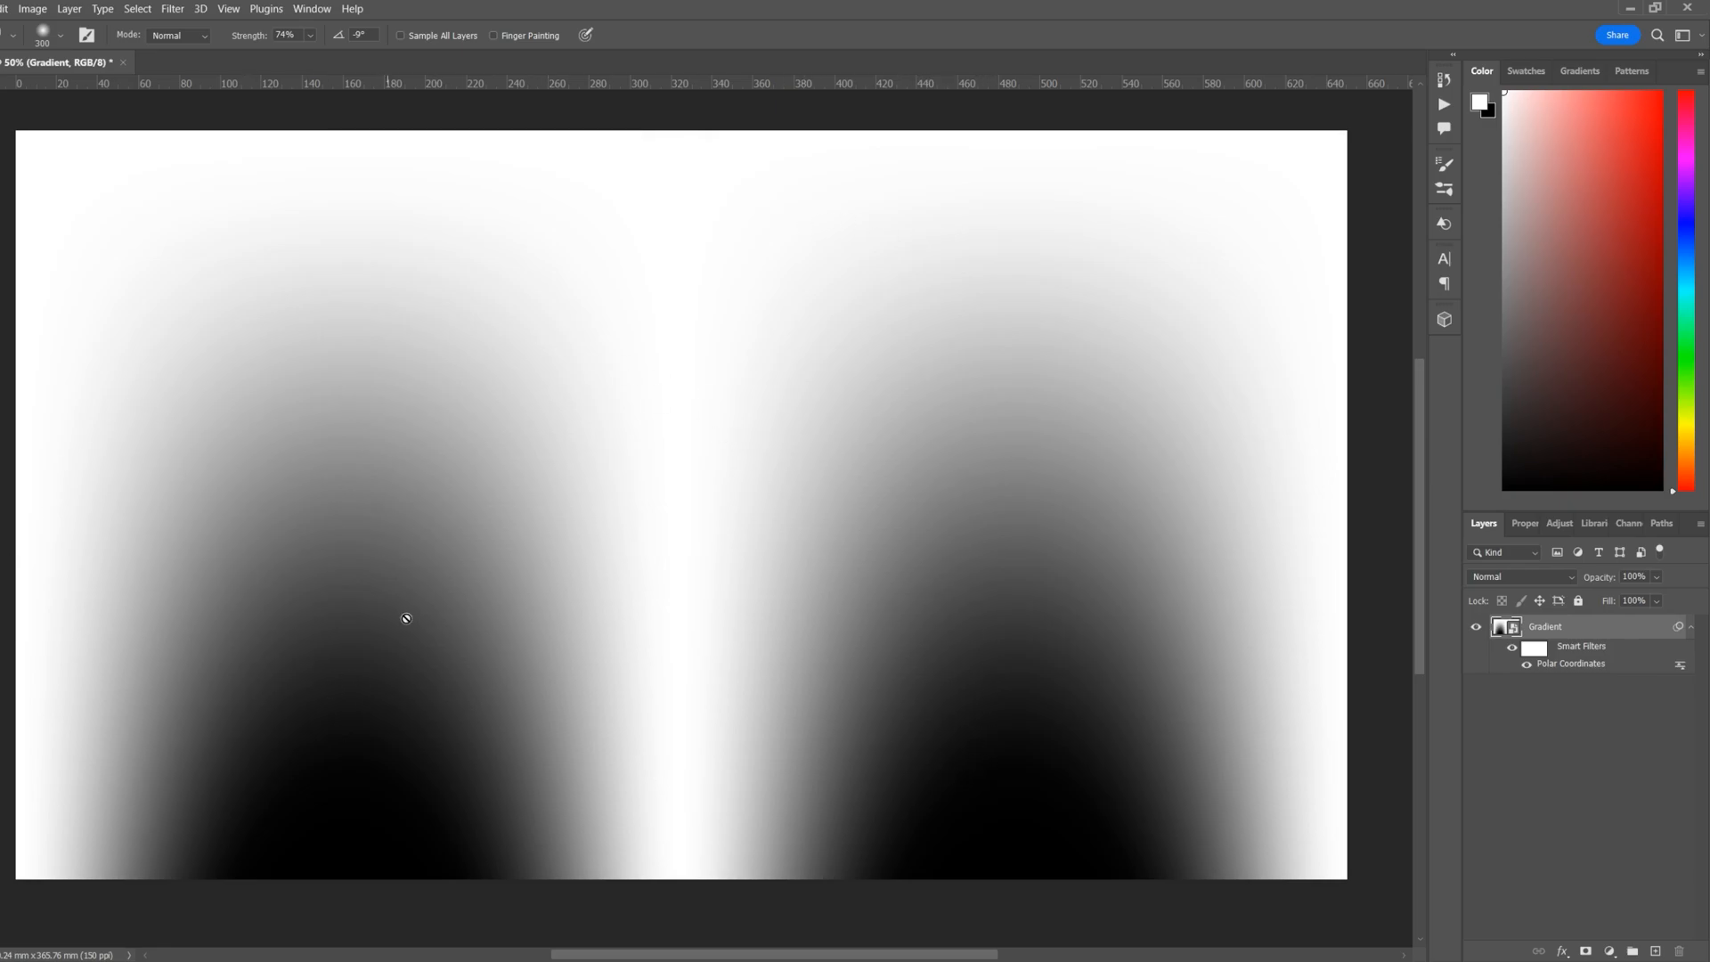
left_click(170, 9)
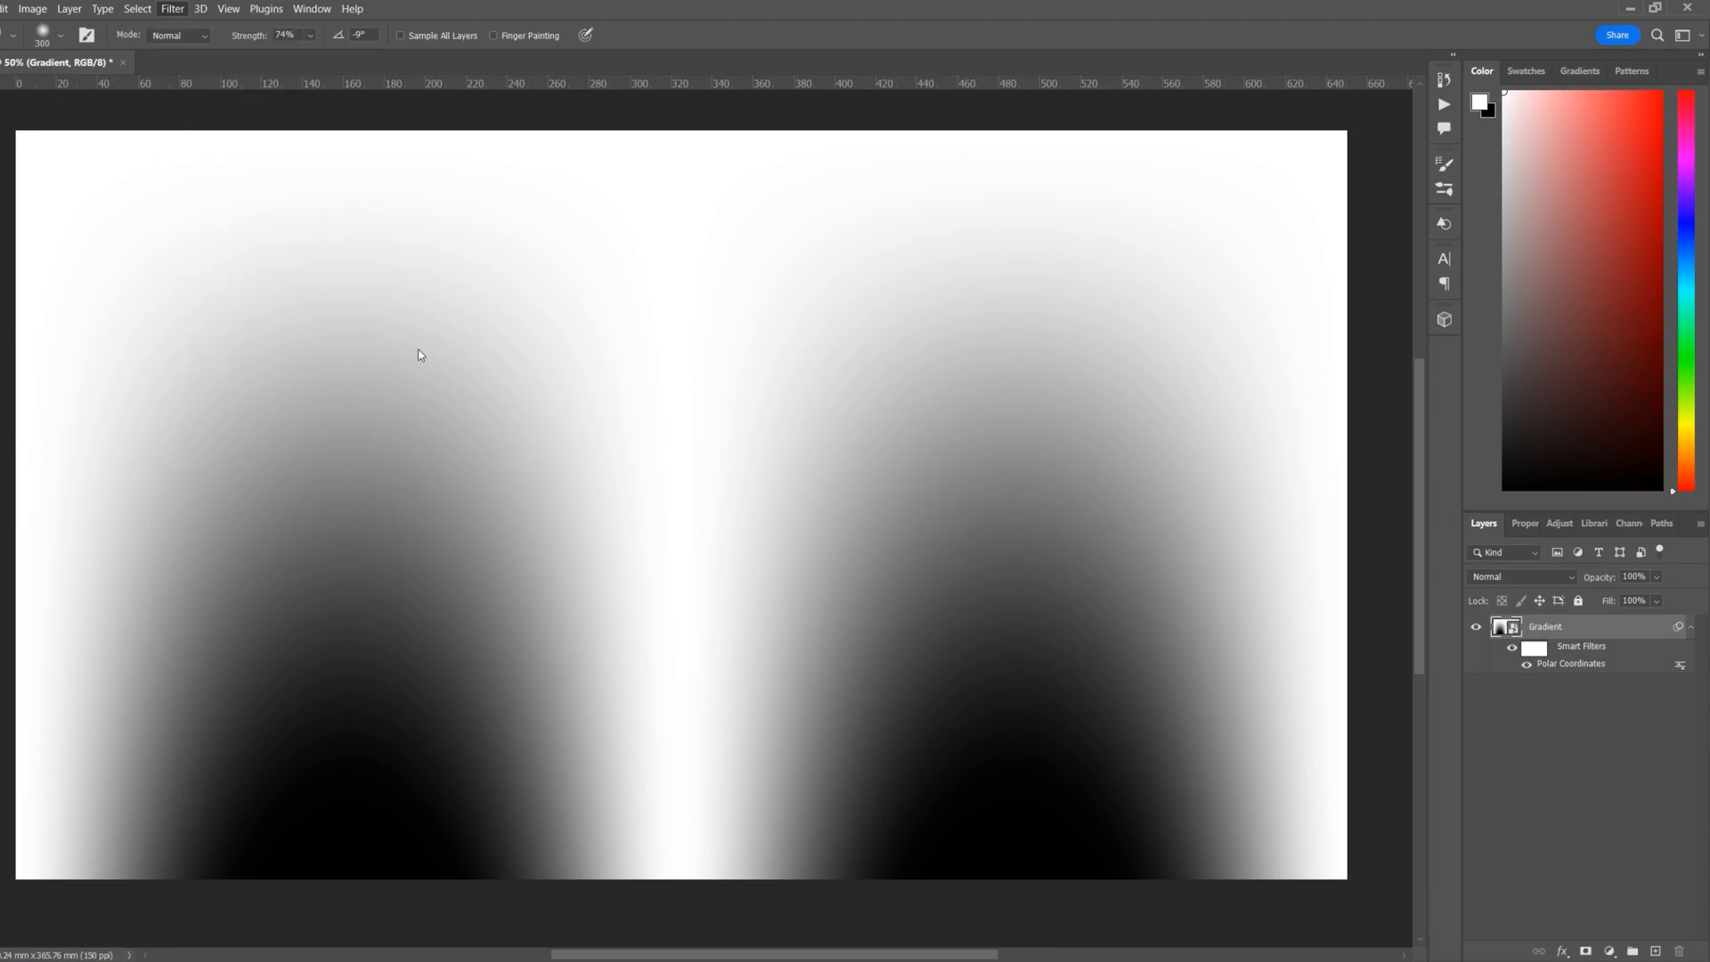
In Liquify, drag a size-1000 Forward Warp brush across the two arches into waves
left_click(170, 8)
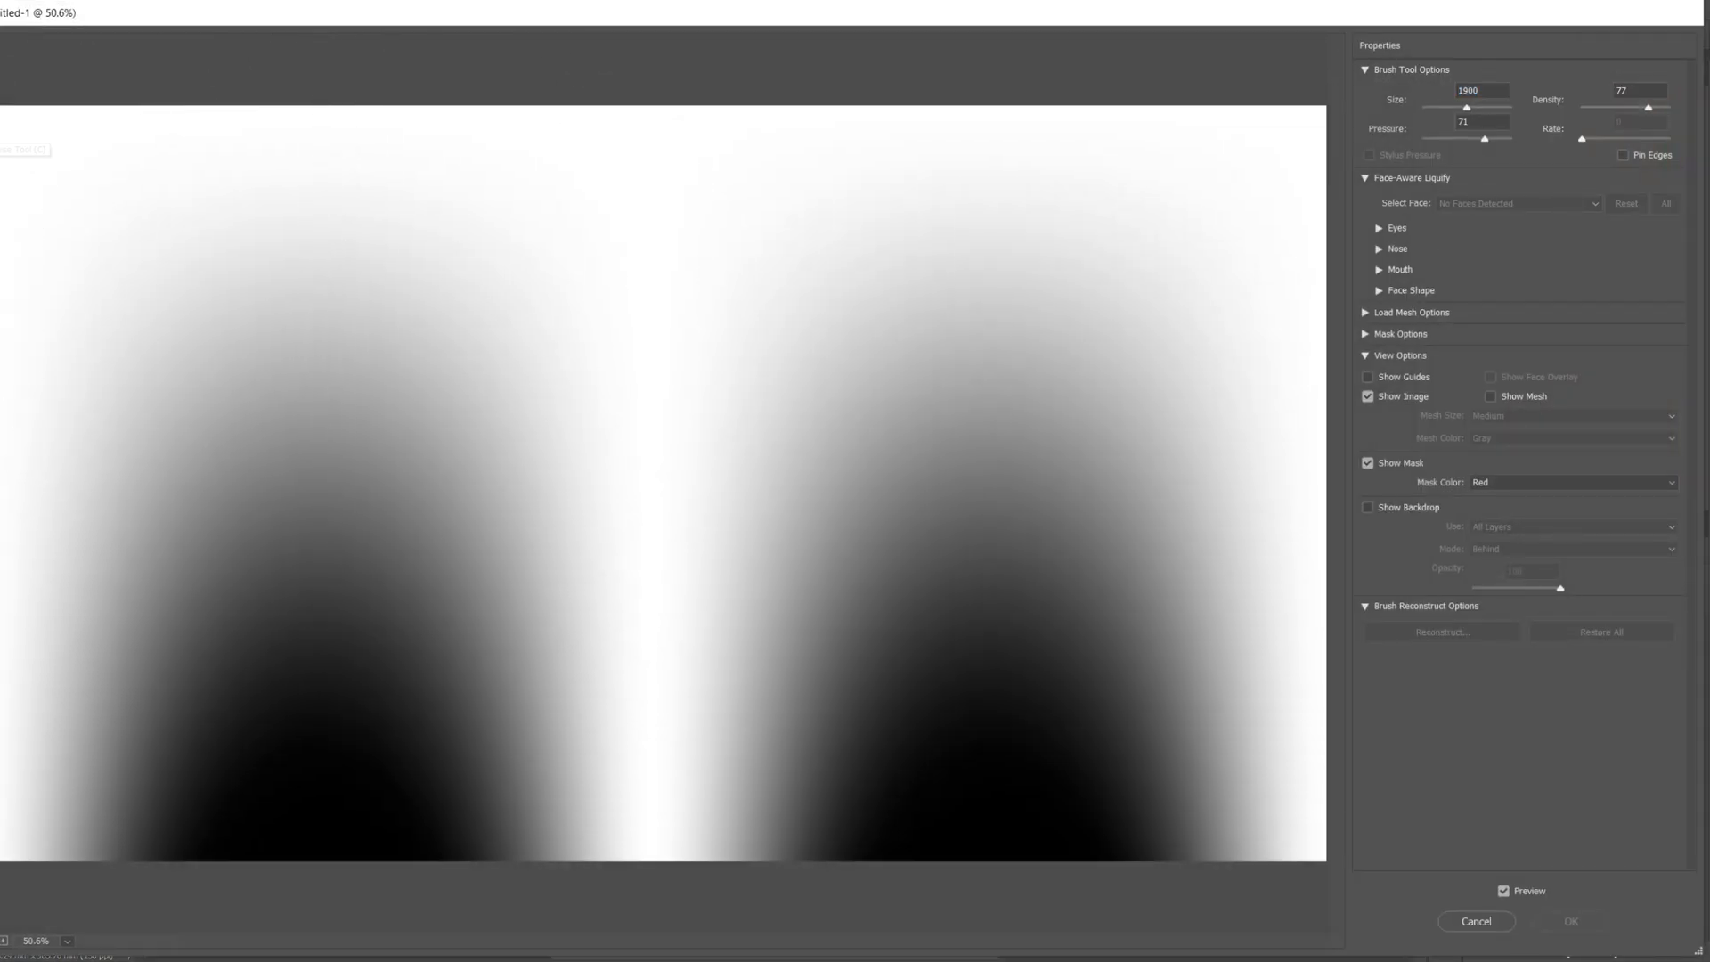
mouse_move(96, 390)
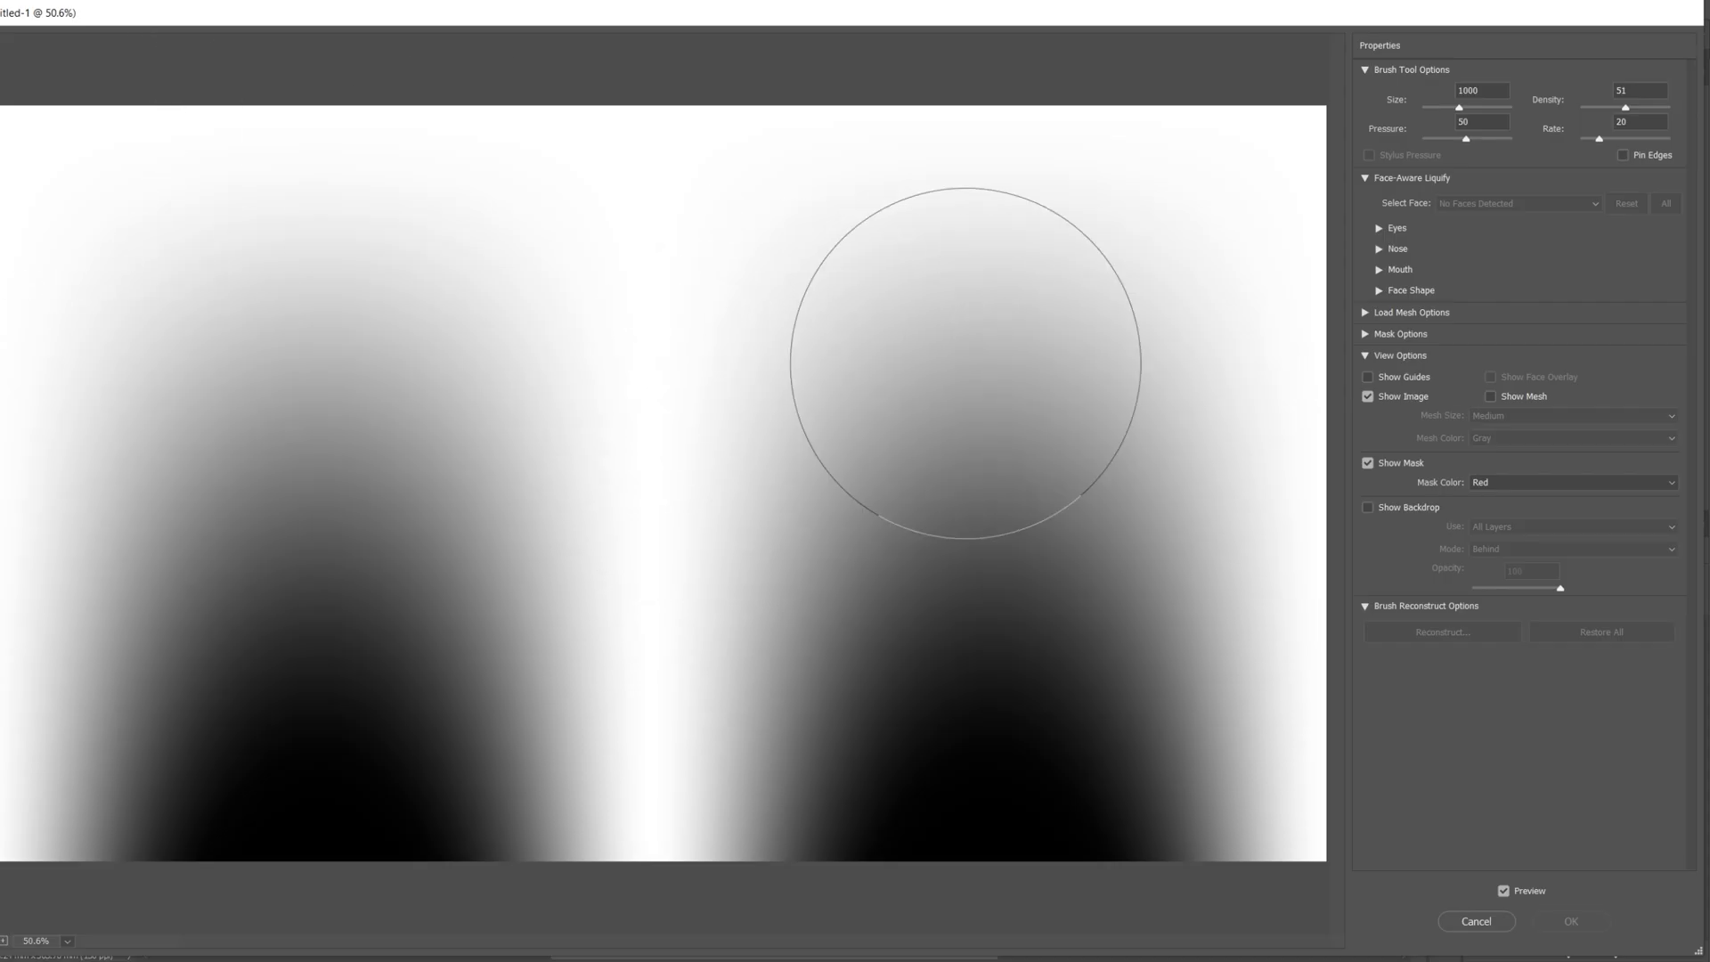
mouse_move(1632, 117)
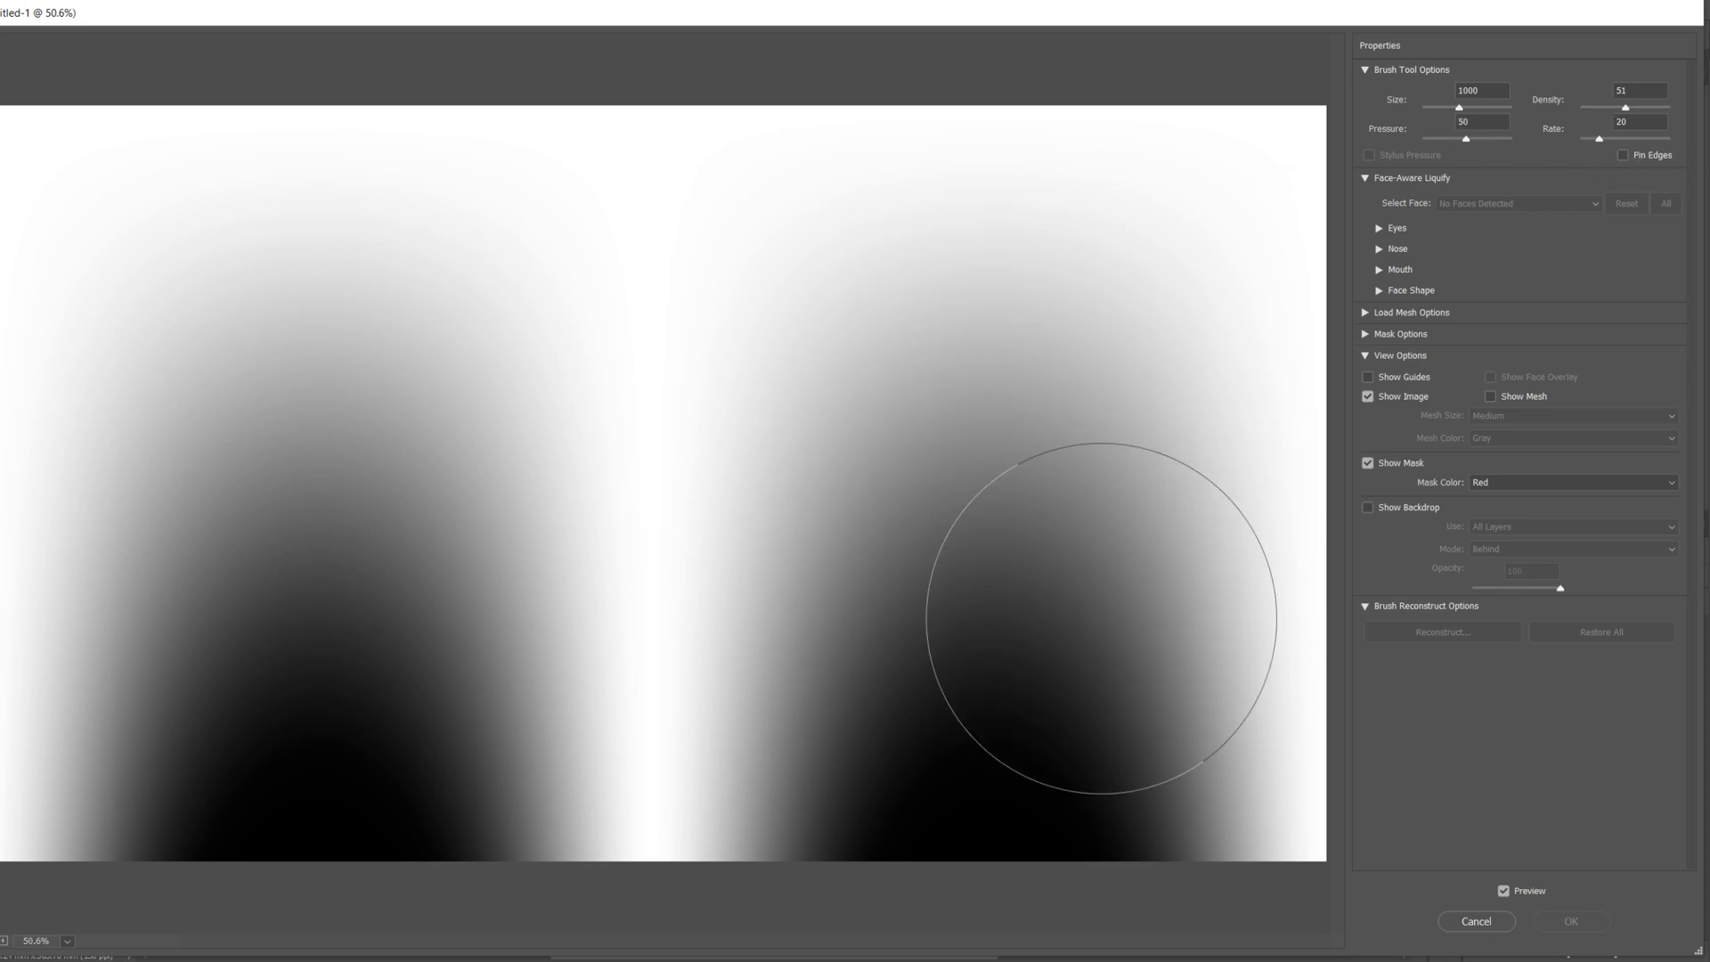
left_click_drag(1102, 614, 152, 507)
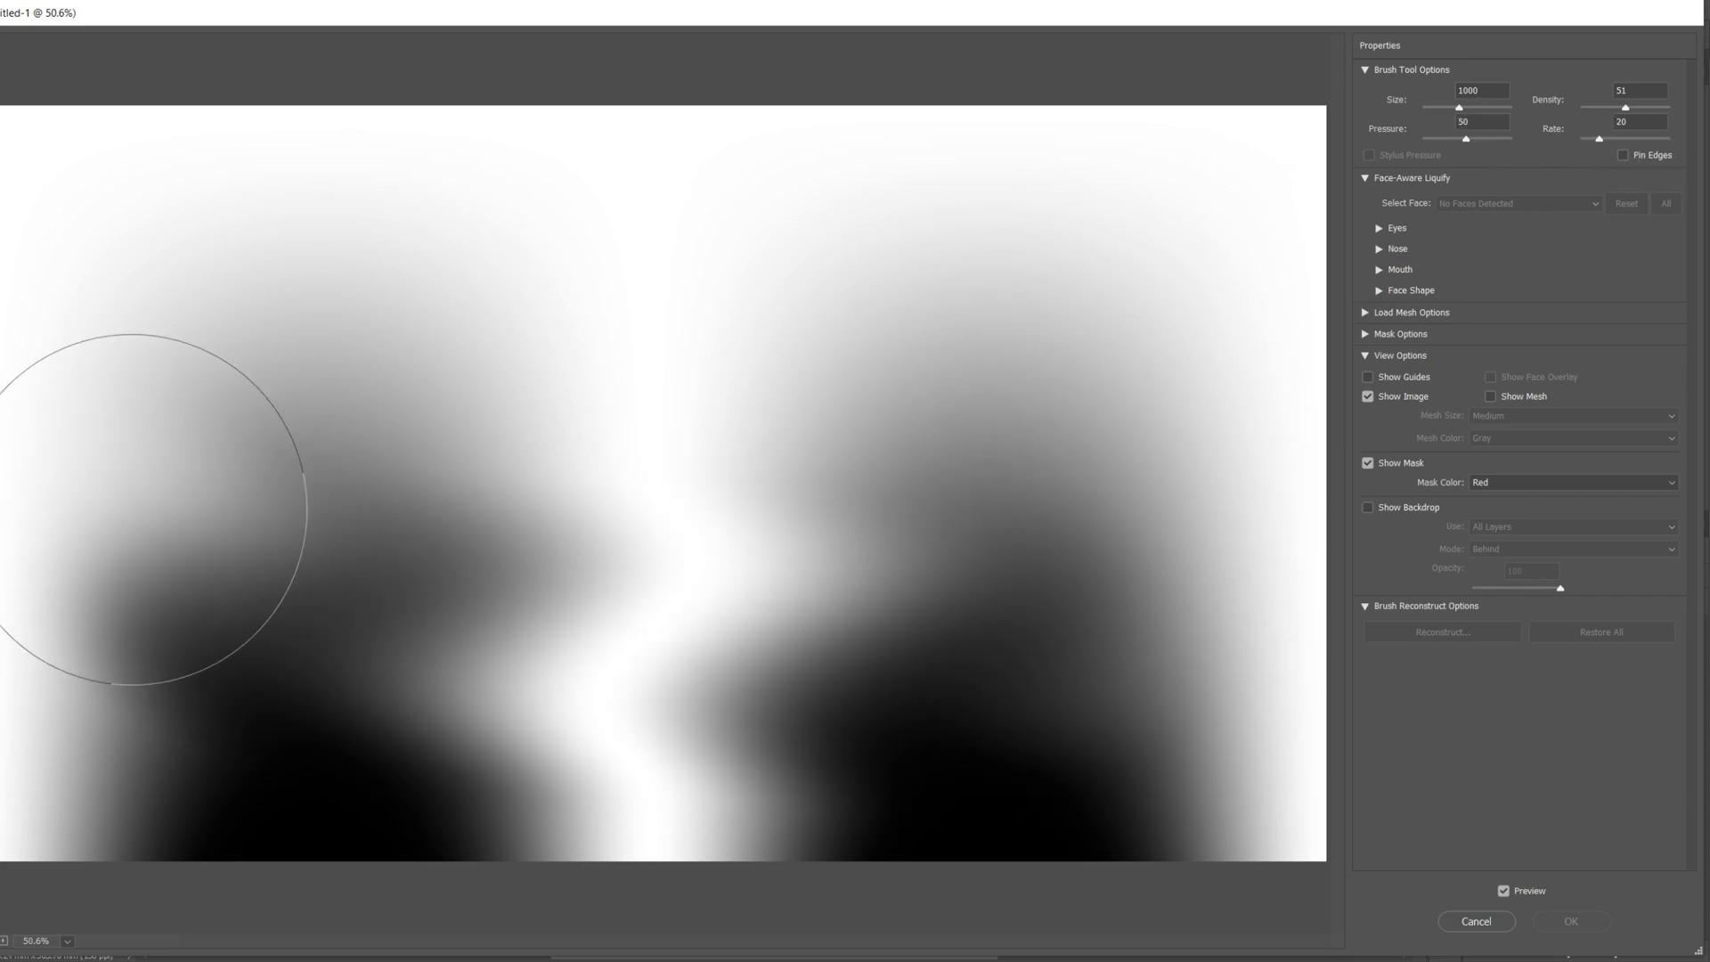
left_click_drag(152, 507, 1090, 453)
type("85")
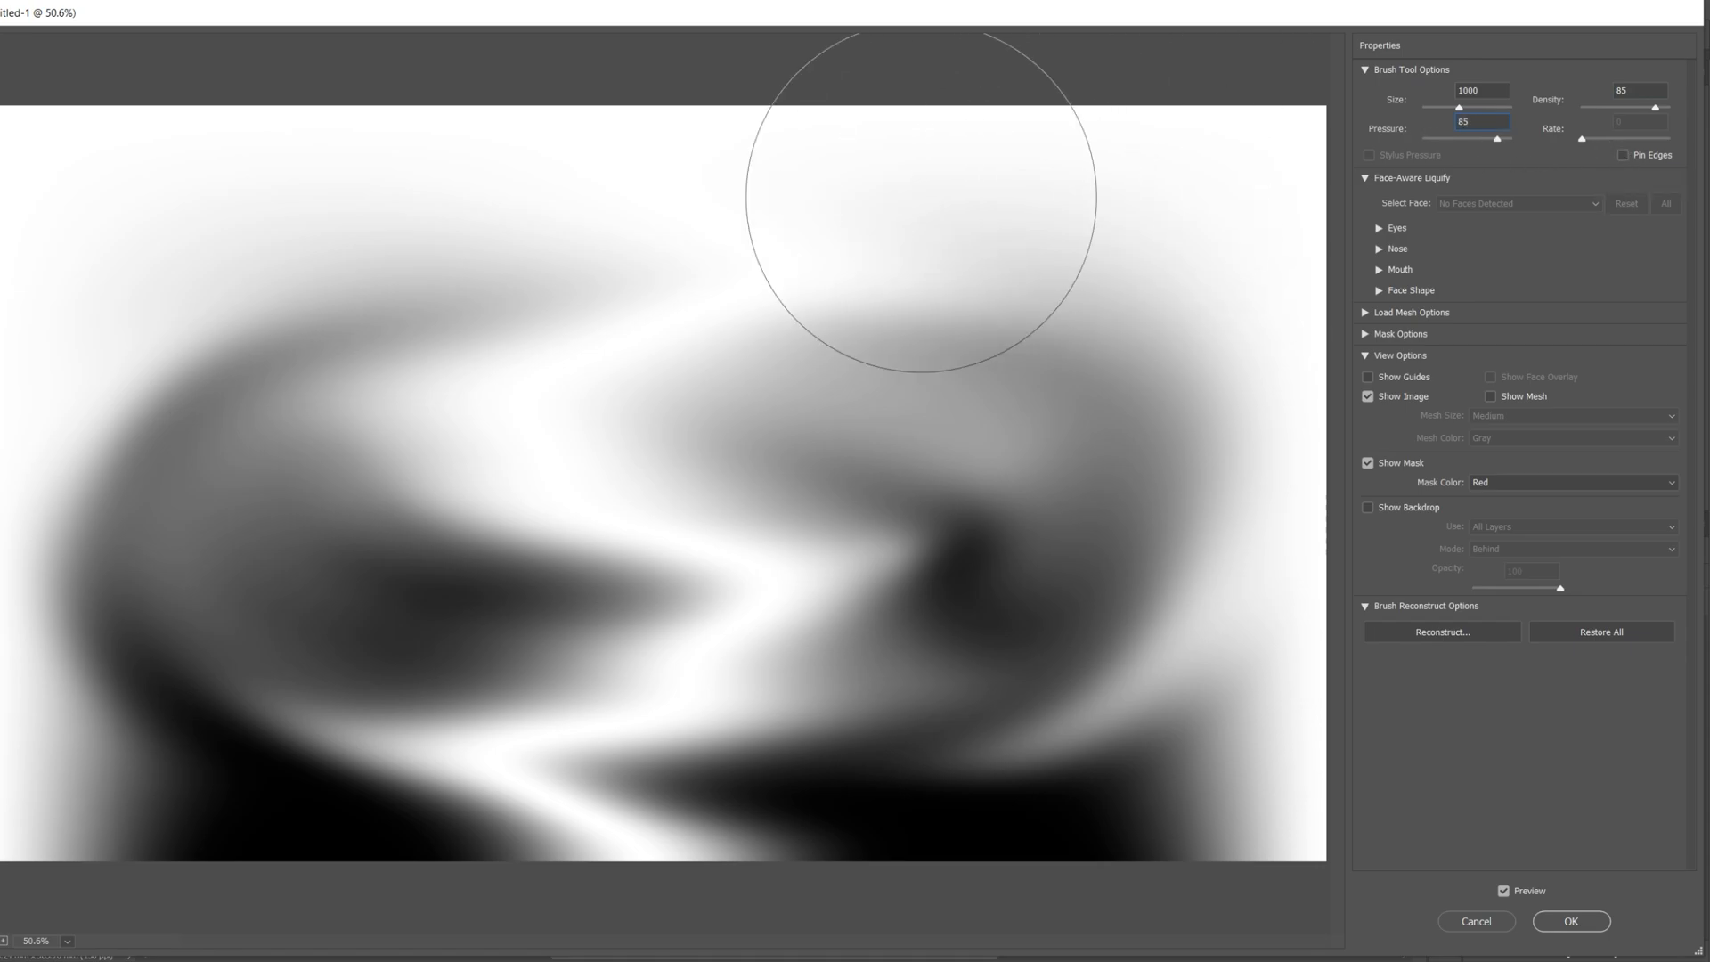
mouse_move(1020, 774)
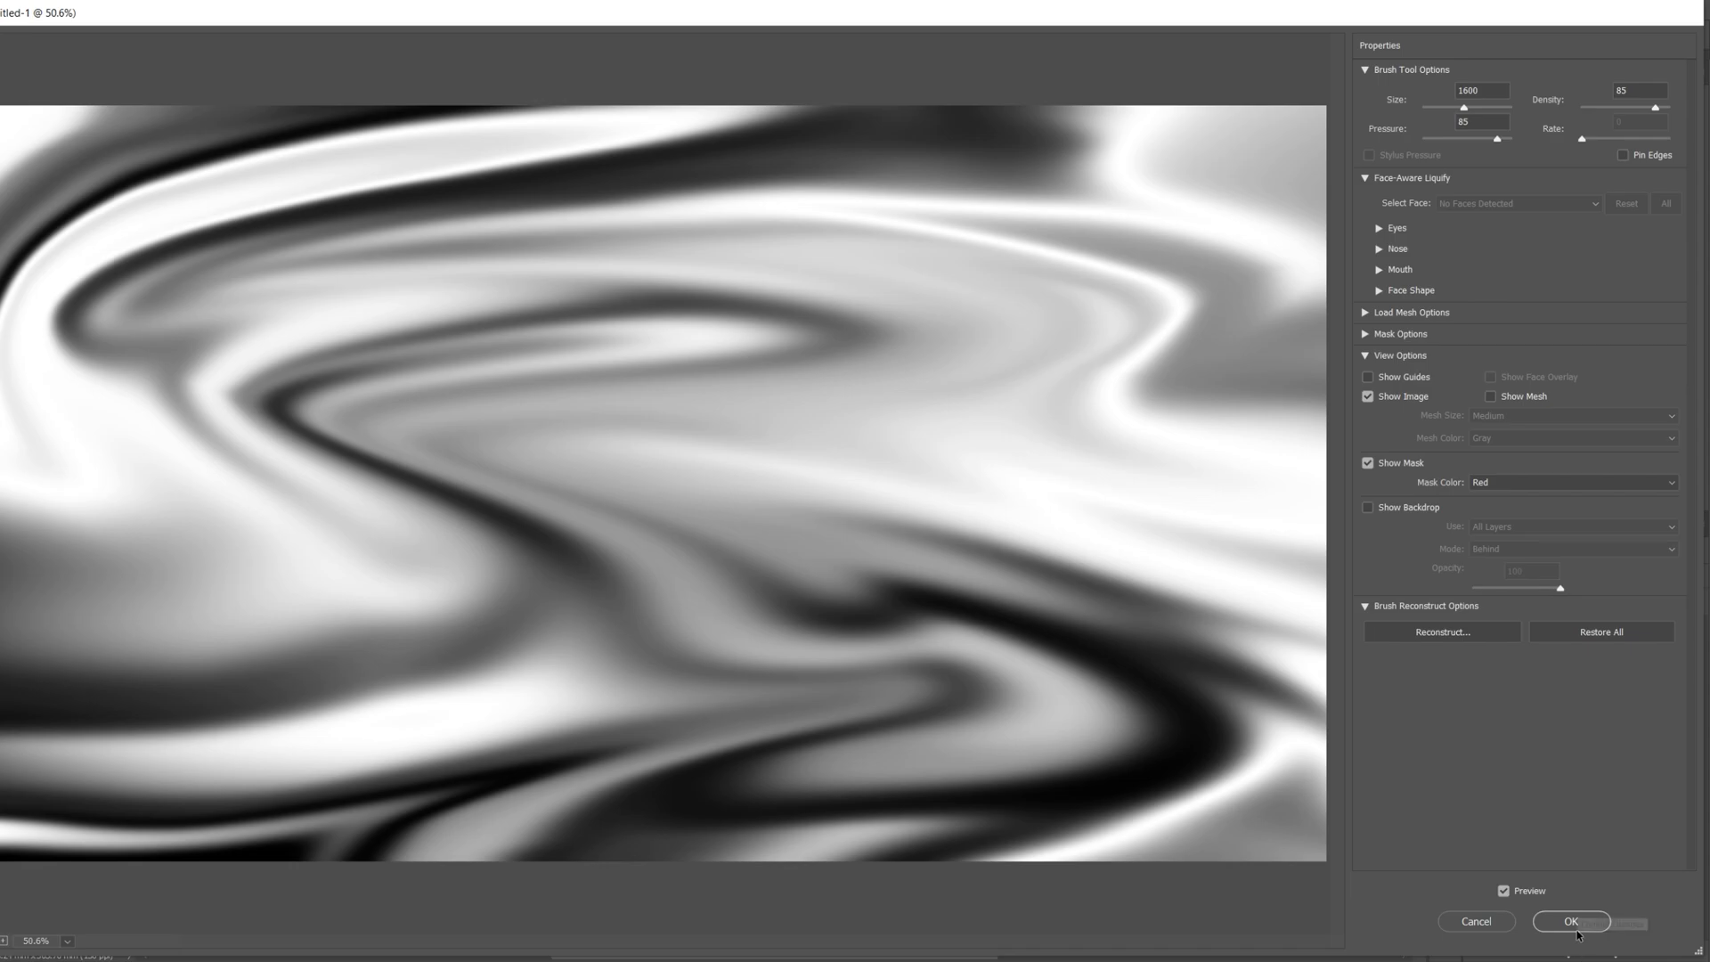
Commit the Liquify warping as a second smart filter on the Gradient layer
left_click(1570, 922)
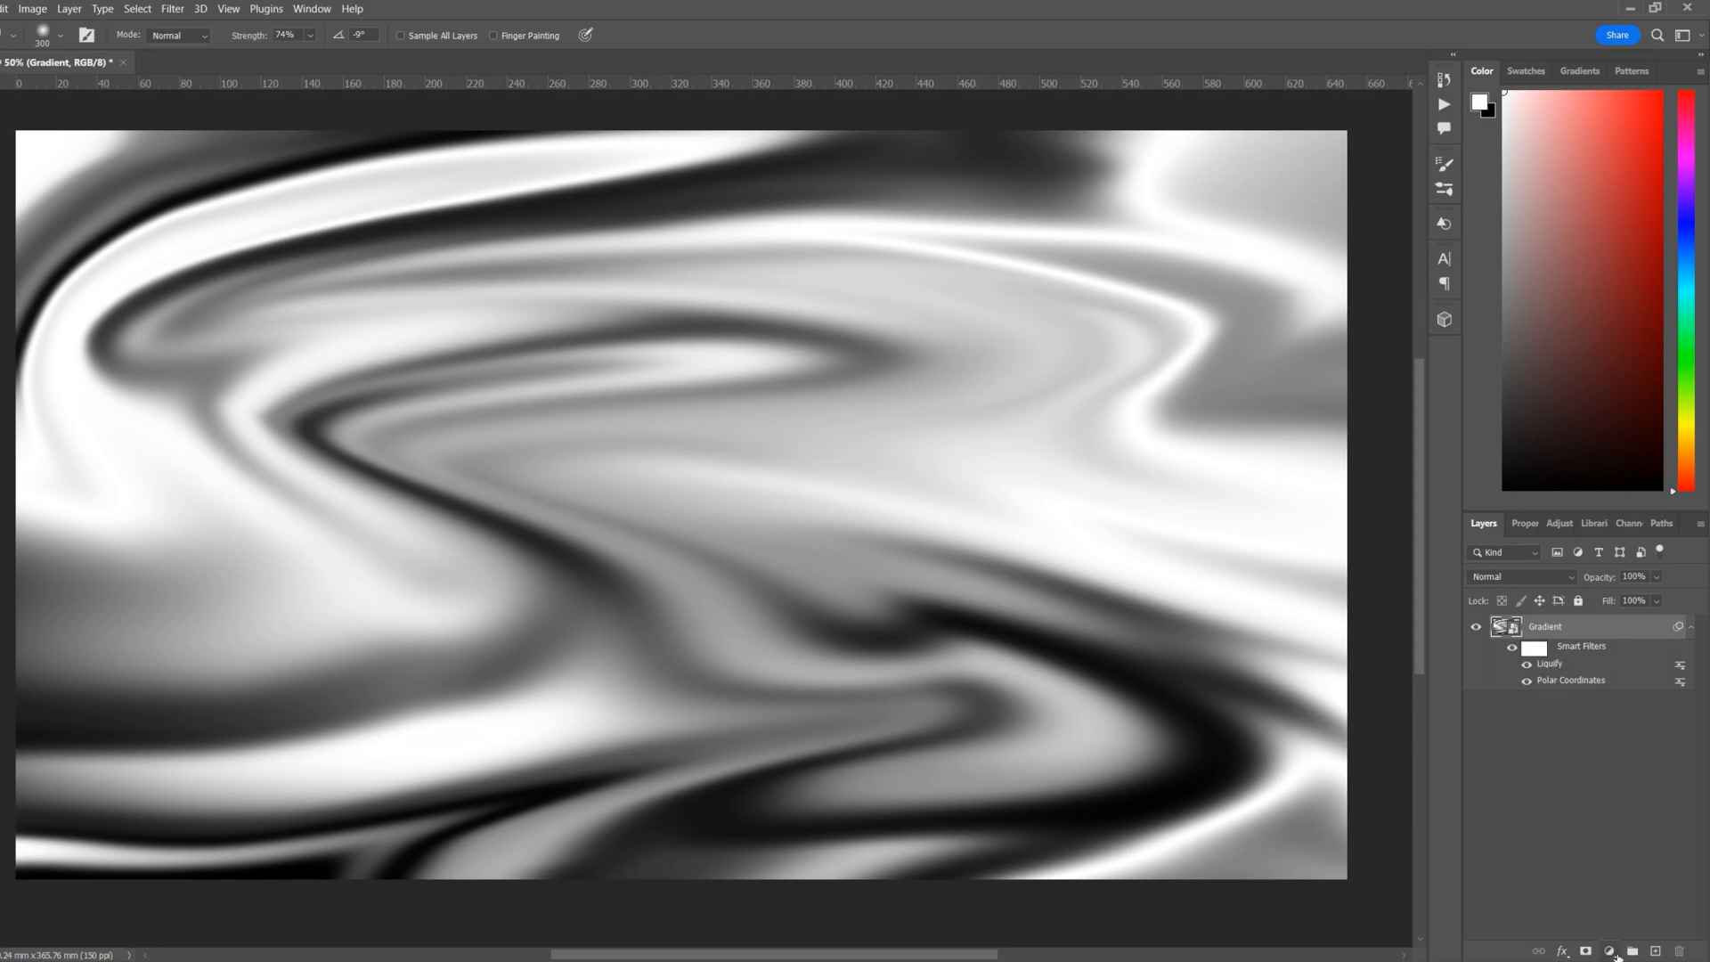
Add a Gradient Map adjustment layer and pick a new gradient stop colour
left_click(1608, 948)
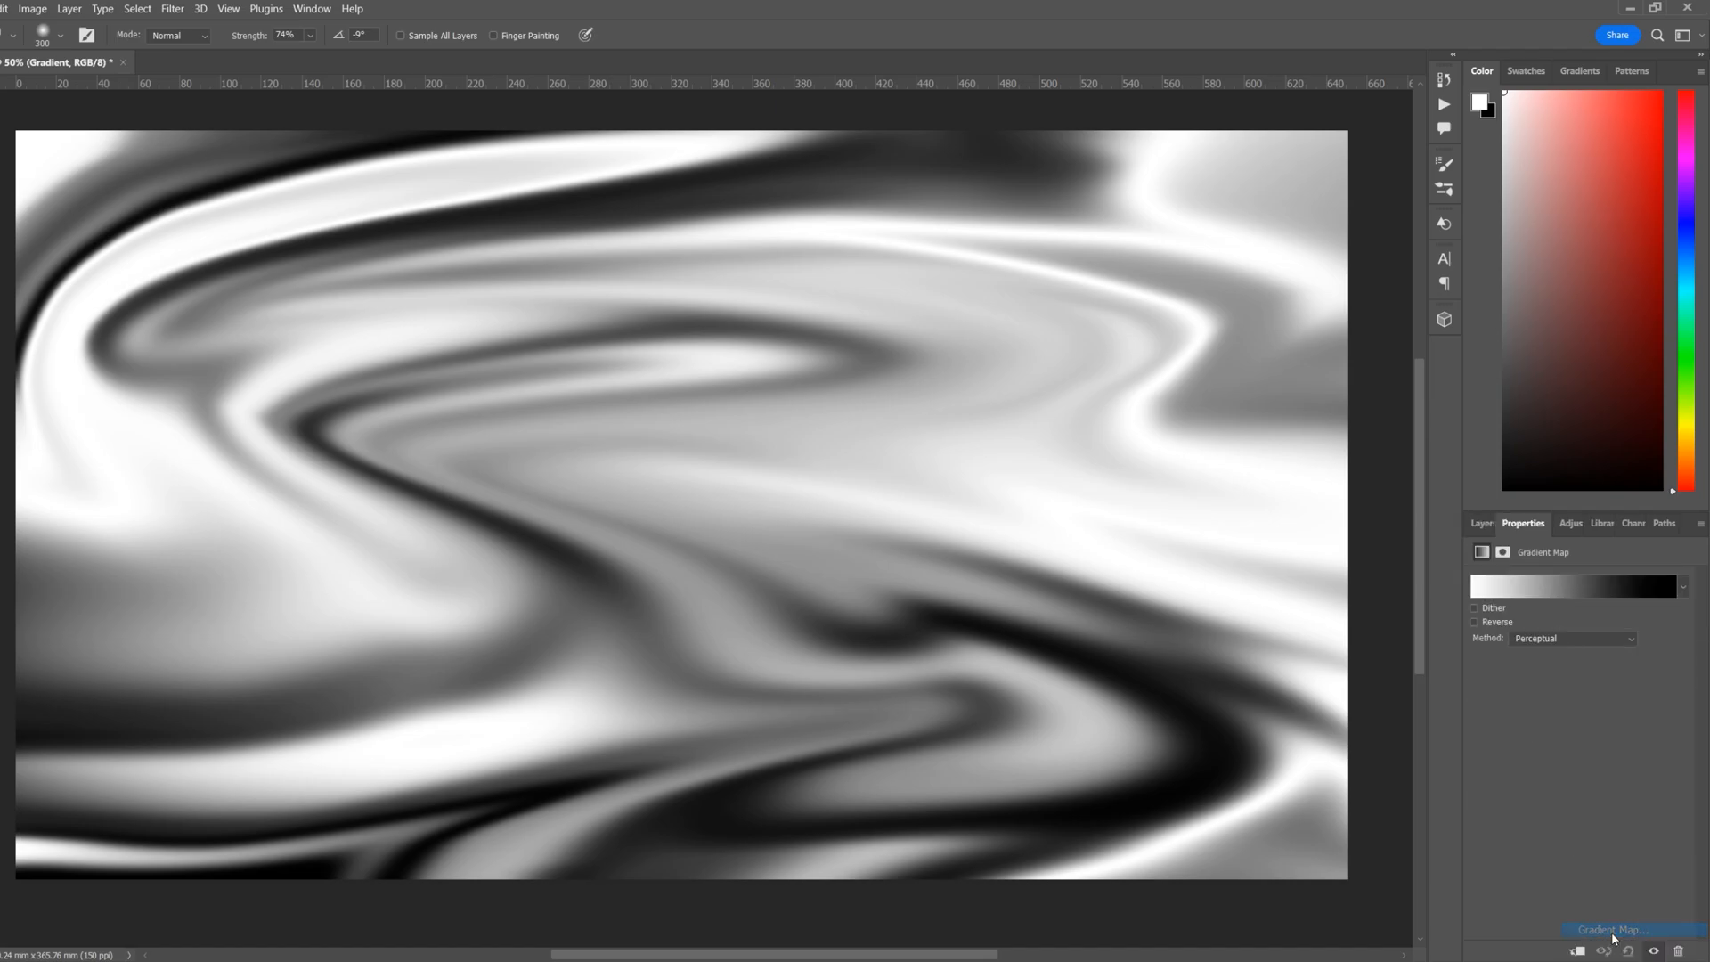
left_click(1571, 586)
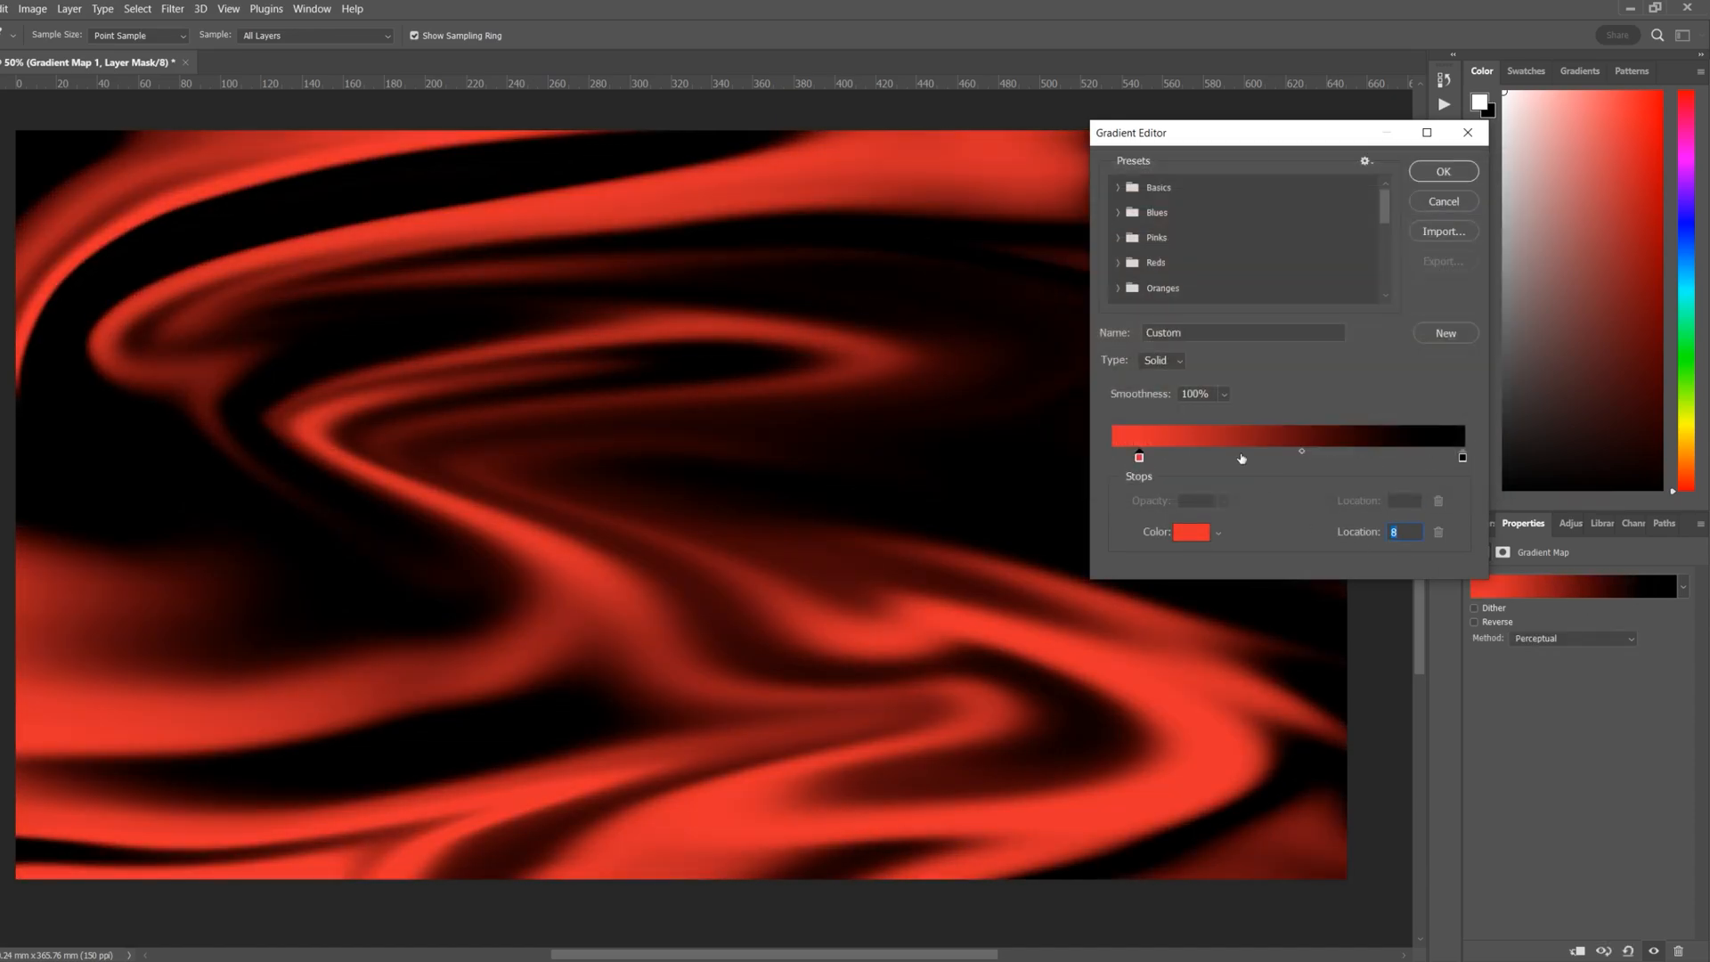
left_click(1190, 533)
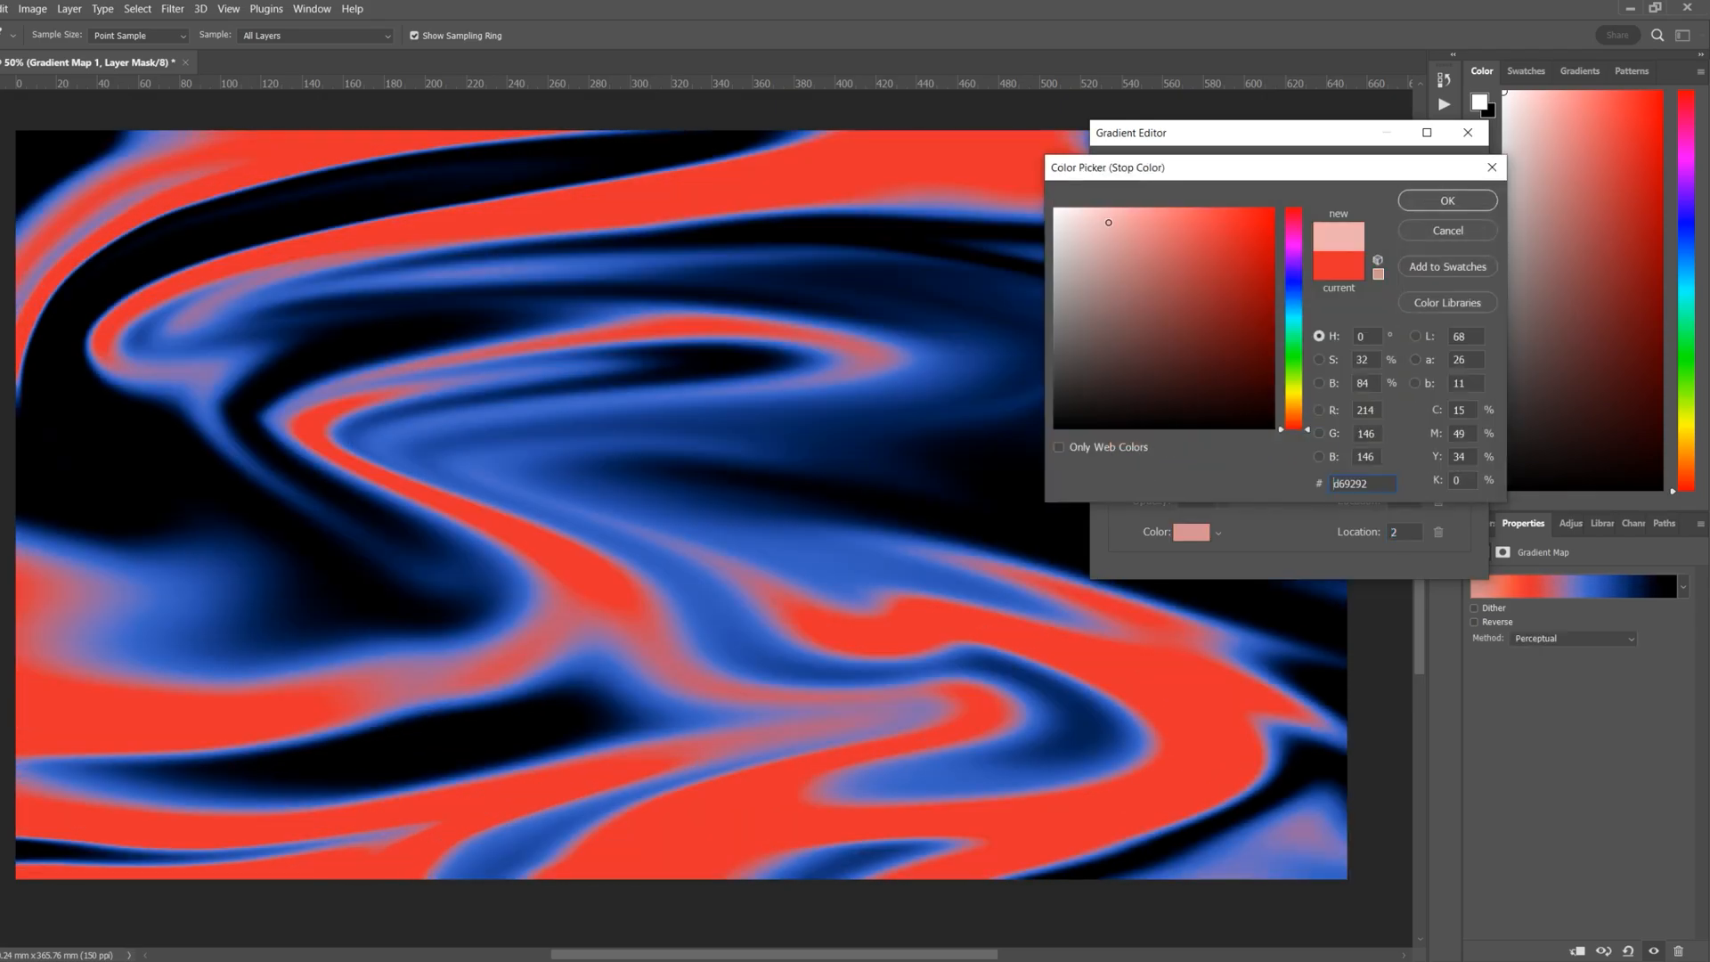
left_click(1447, 199)
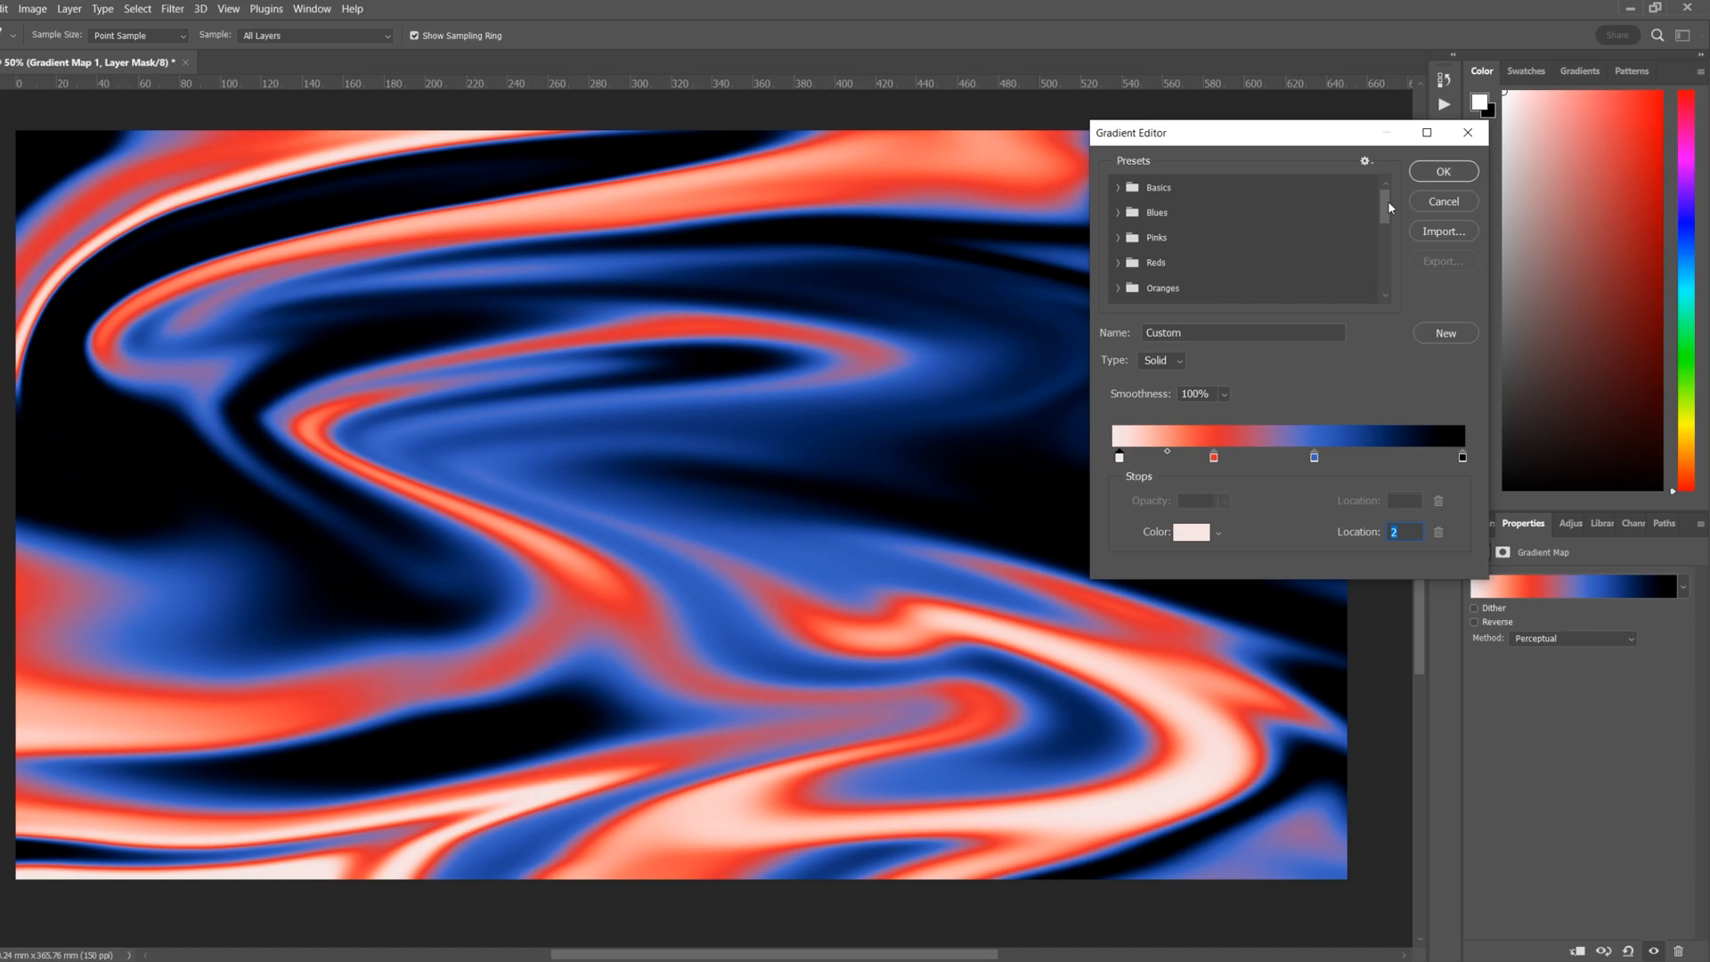
Choose the saved orange, blue and black gradient and reverse the map
scroll("down", 3)
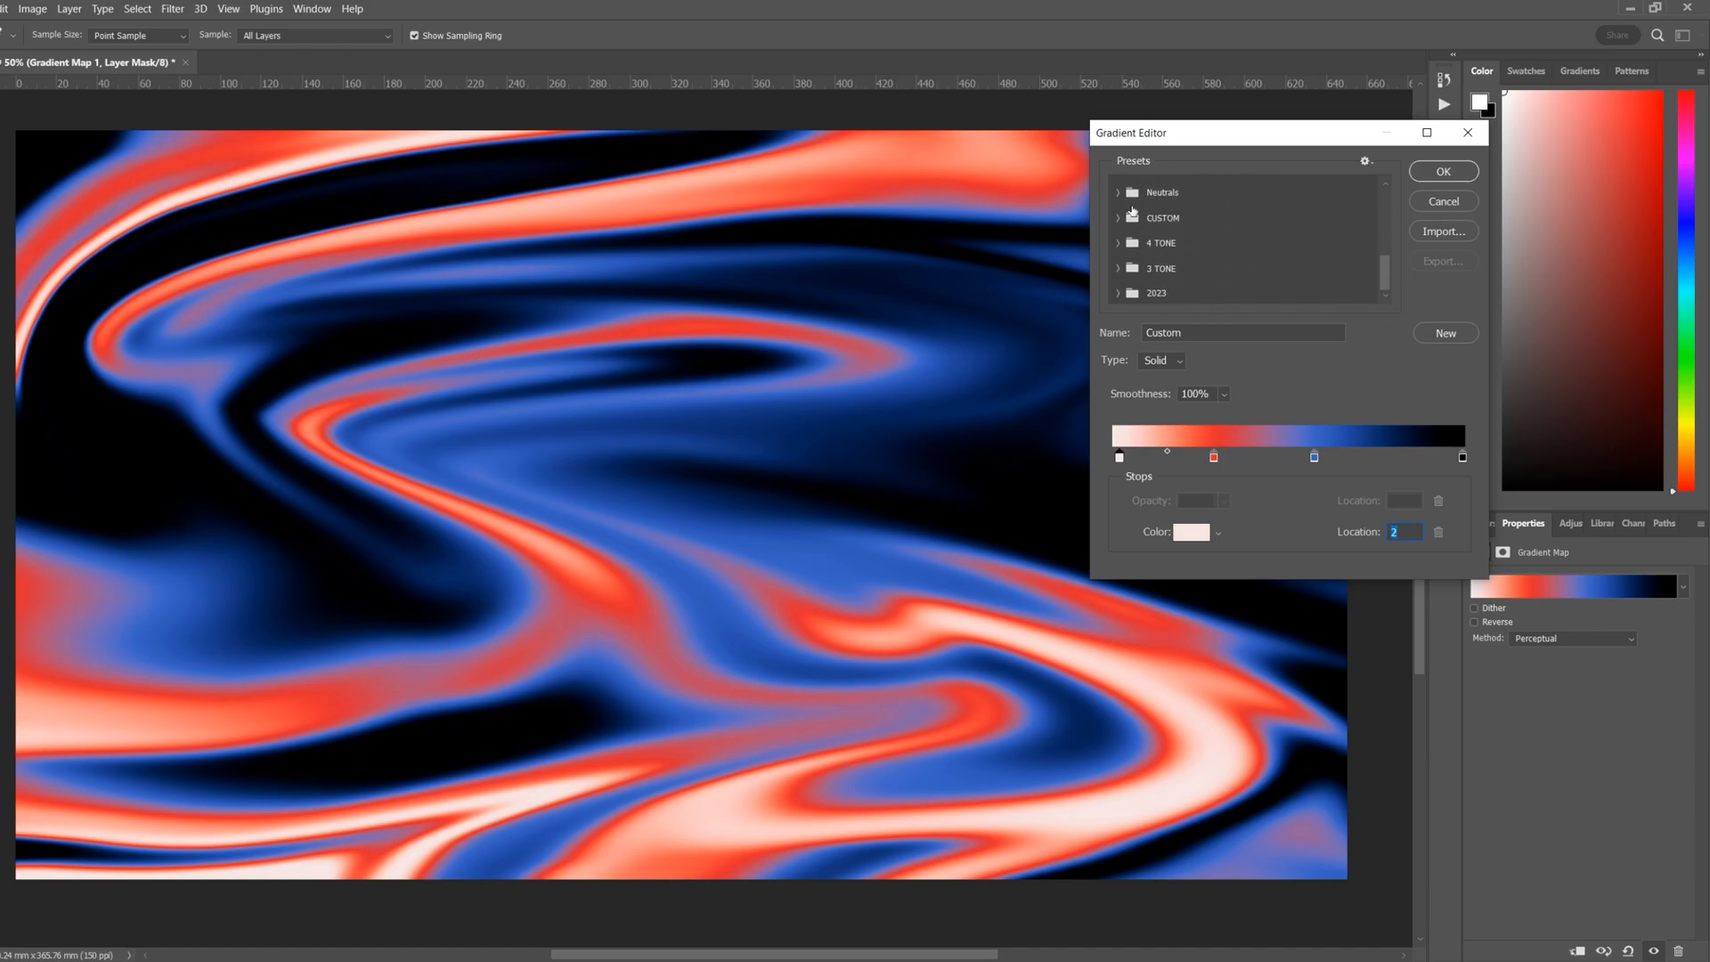
left_click(1442, 171)
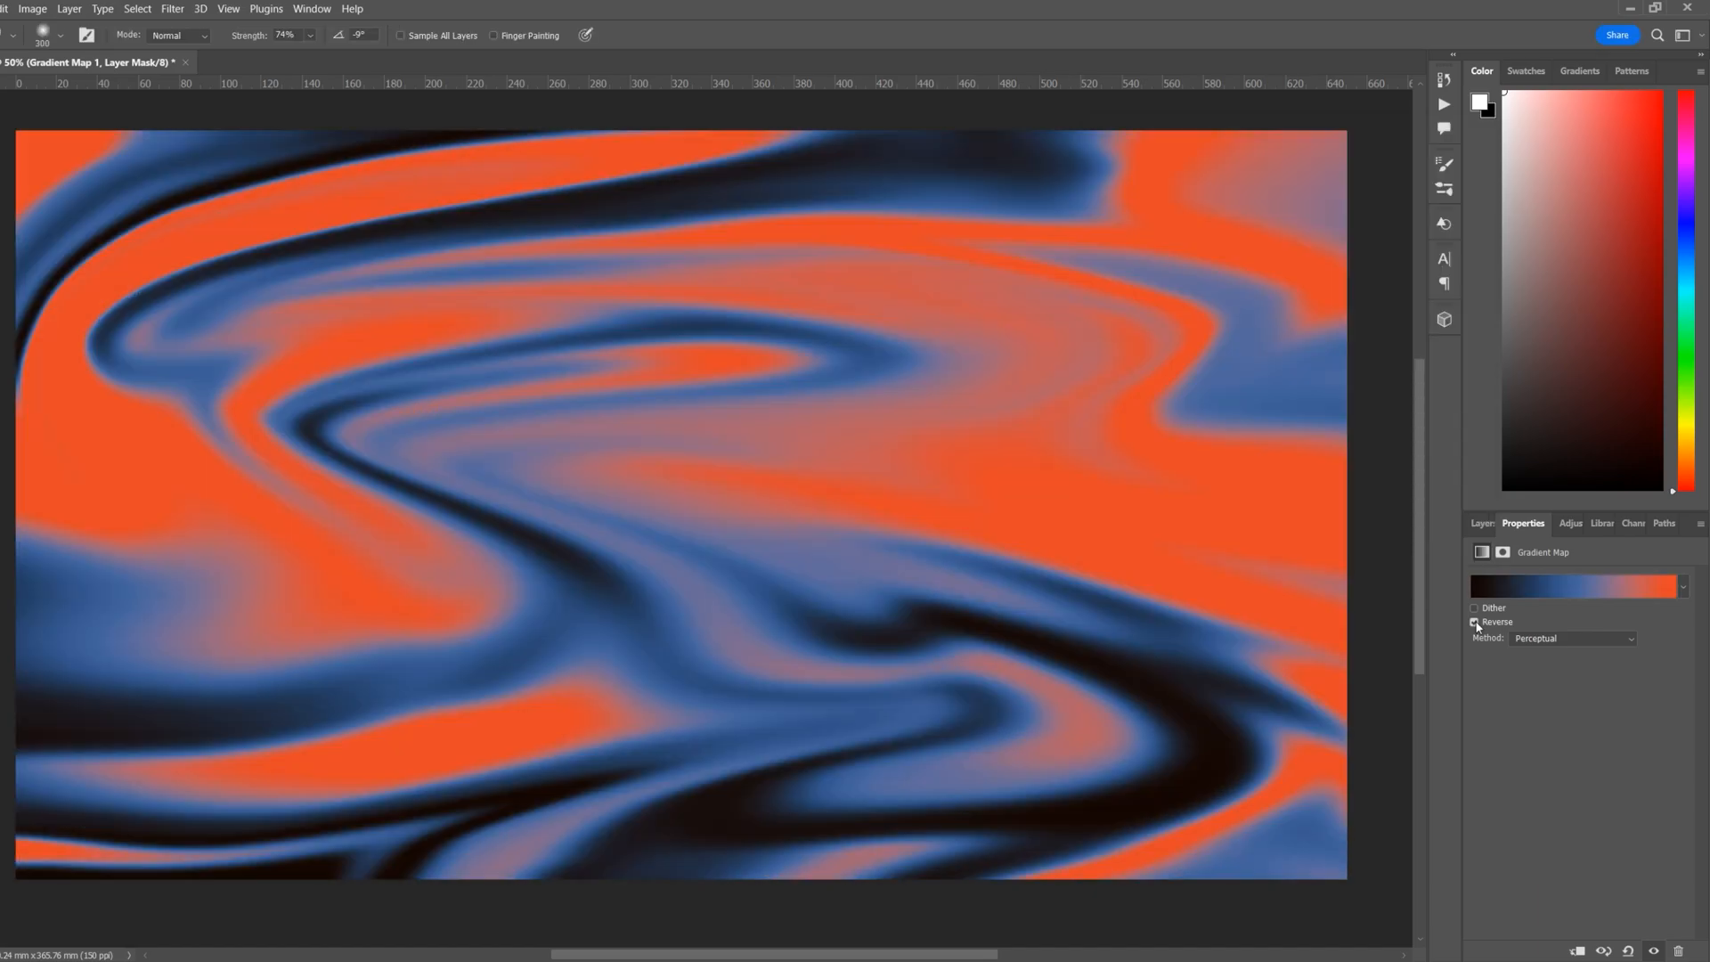
left_click(1475, 622)
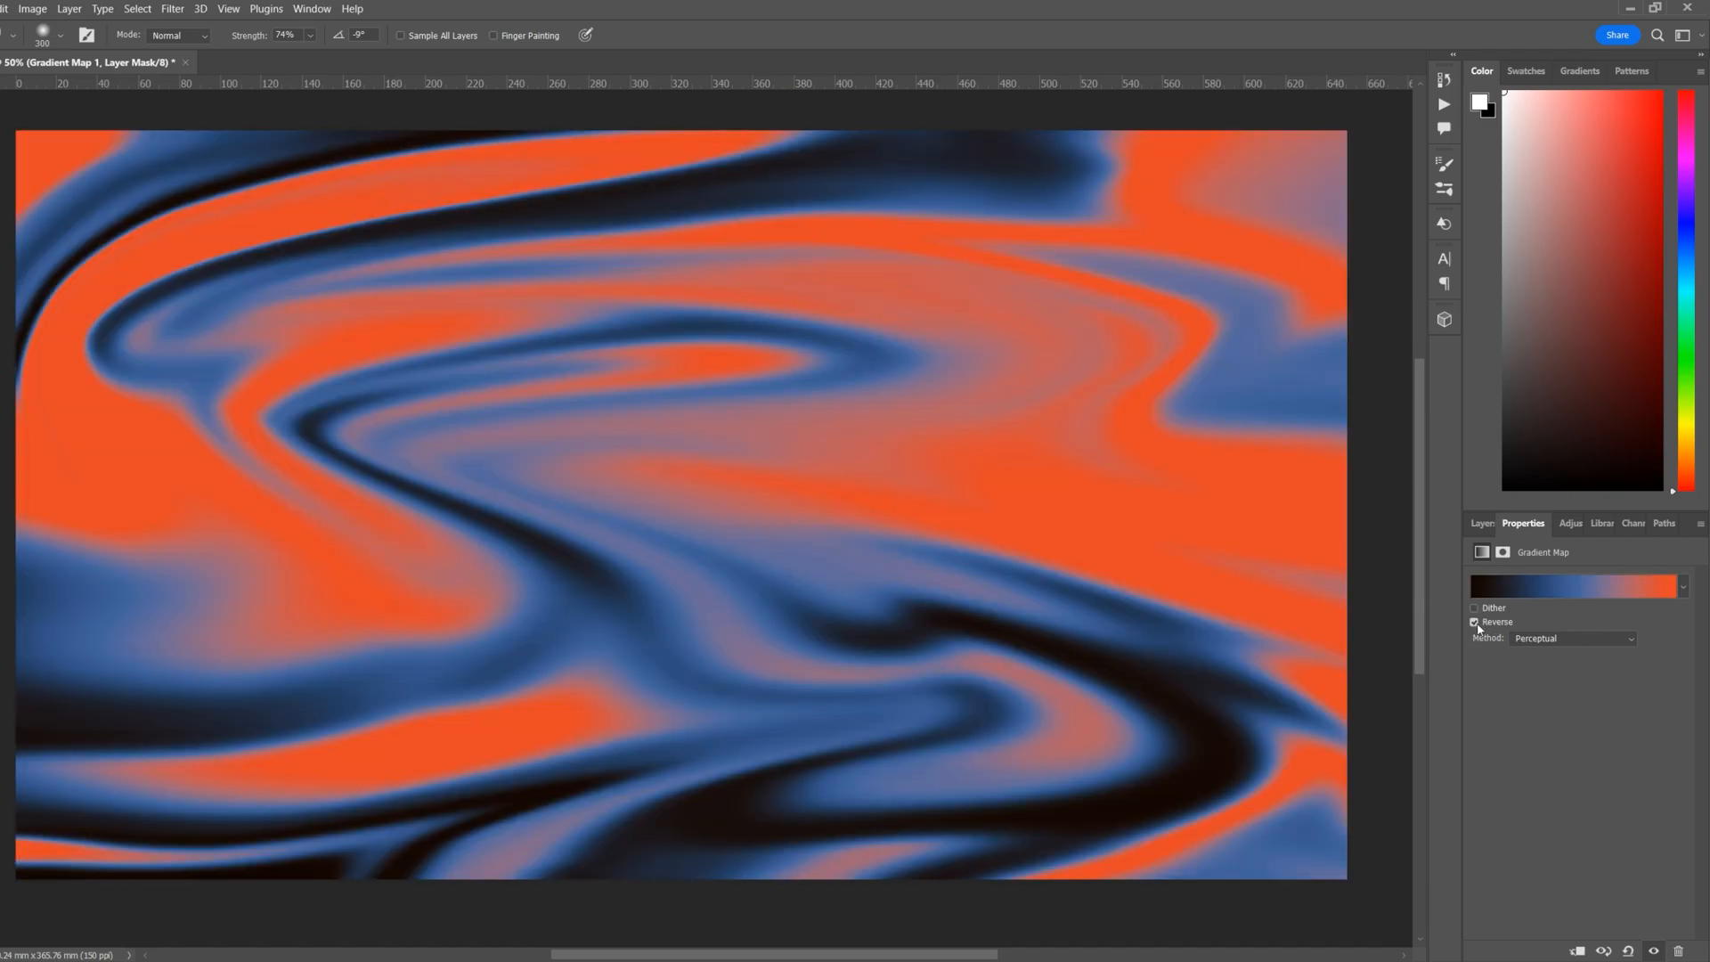
left_click(1483, 523)
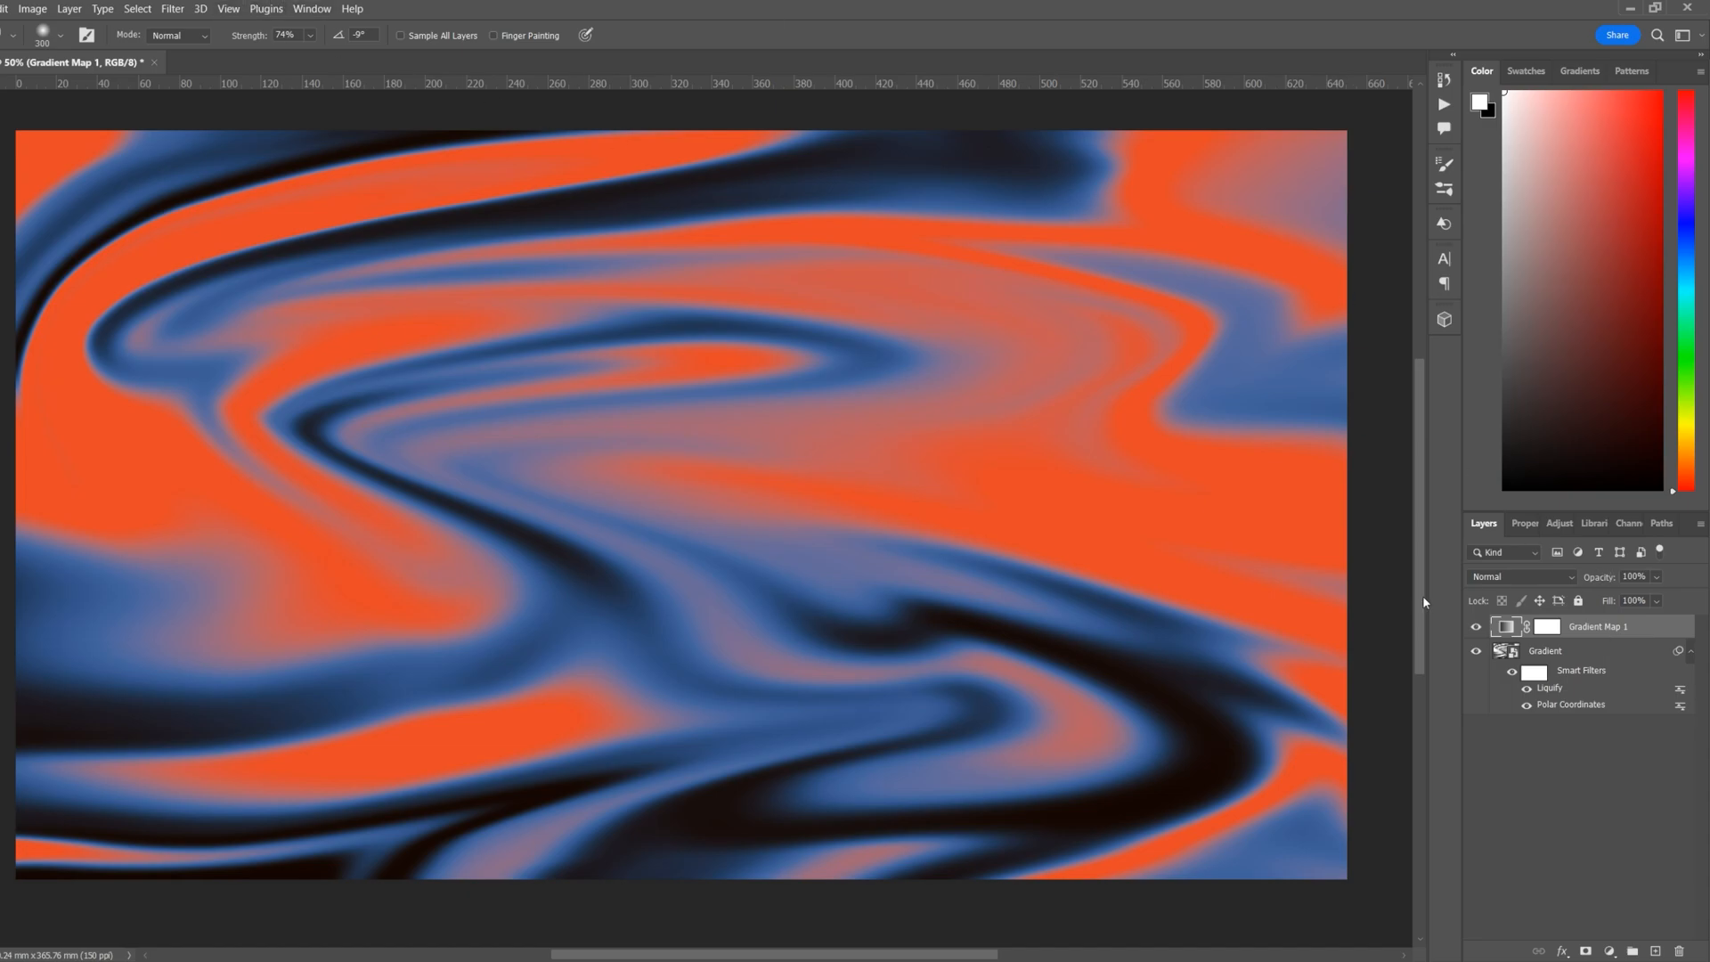
Create a 50% gray fill layer named 'Noise'
left_click(68, 9)
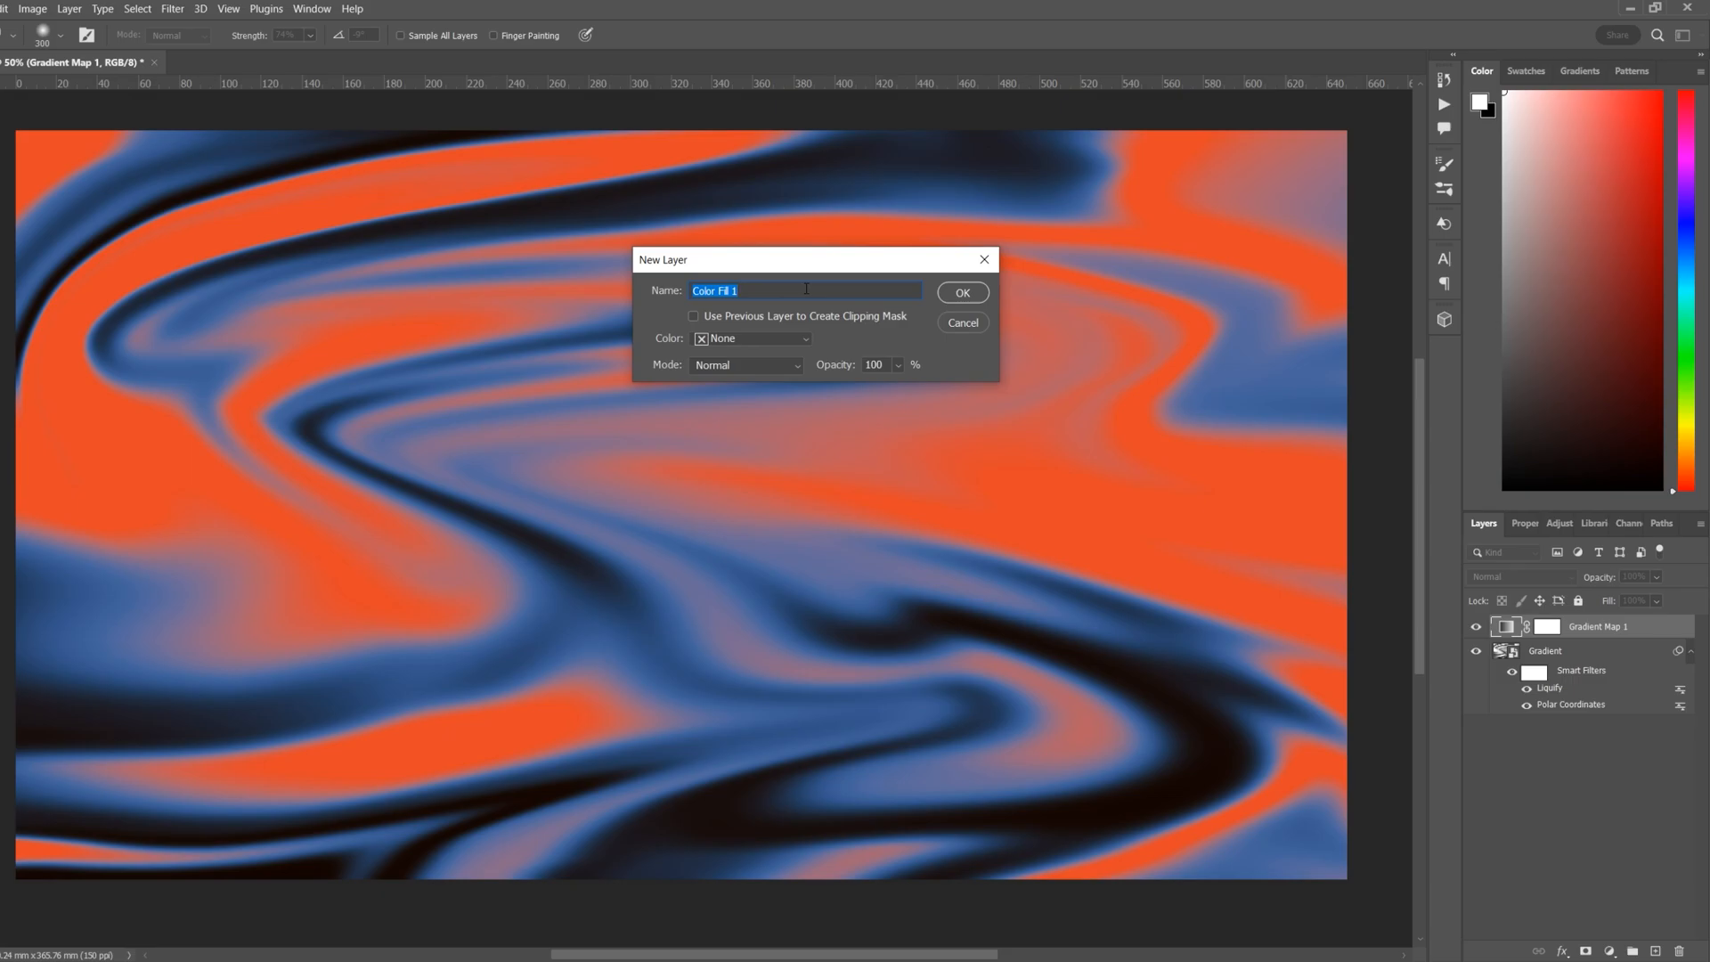
type("Noise")
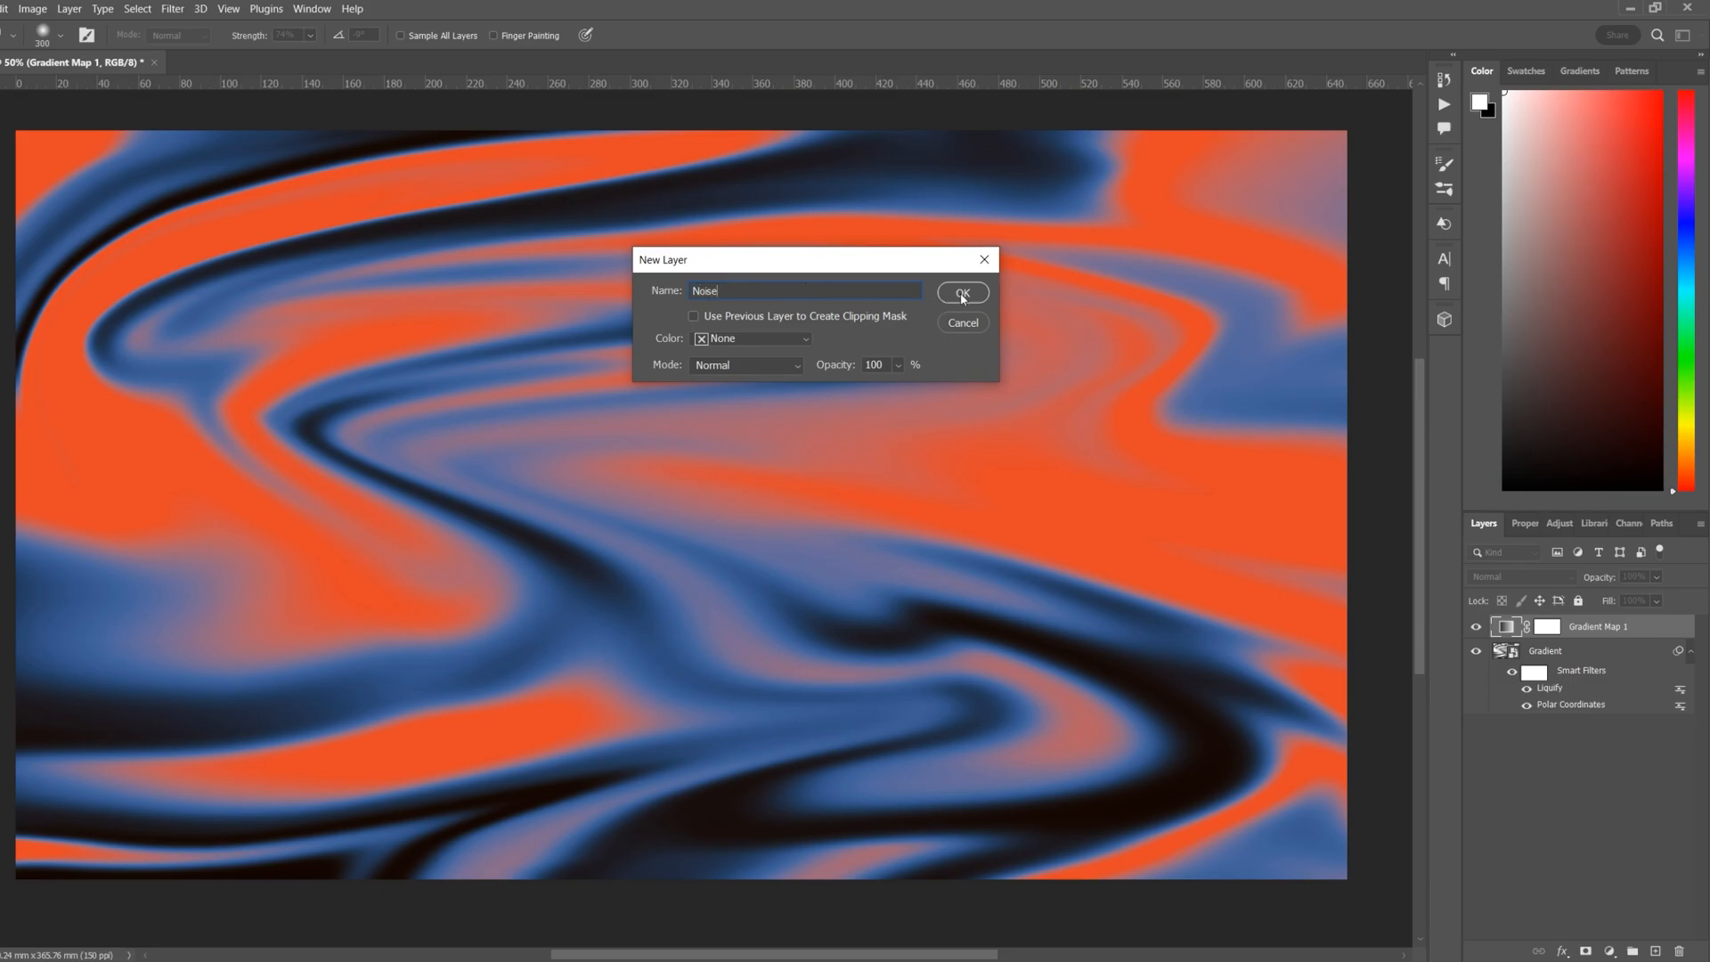
left_click(961, 292)
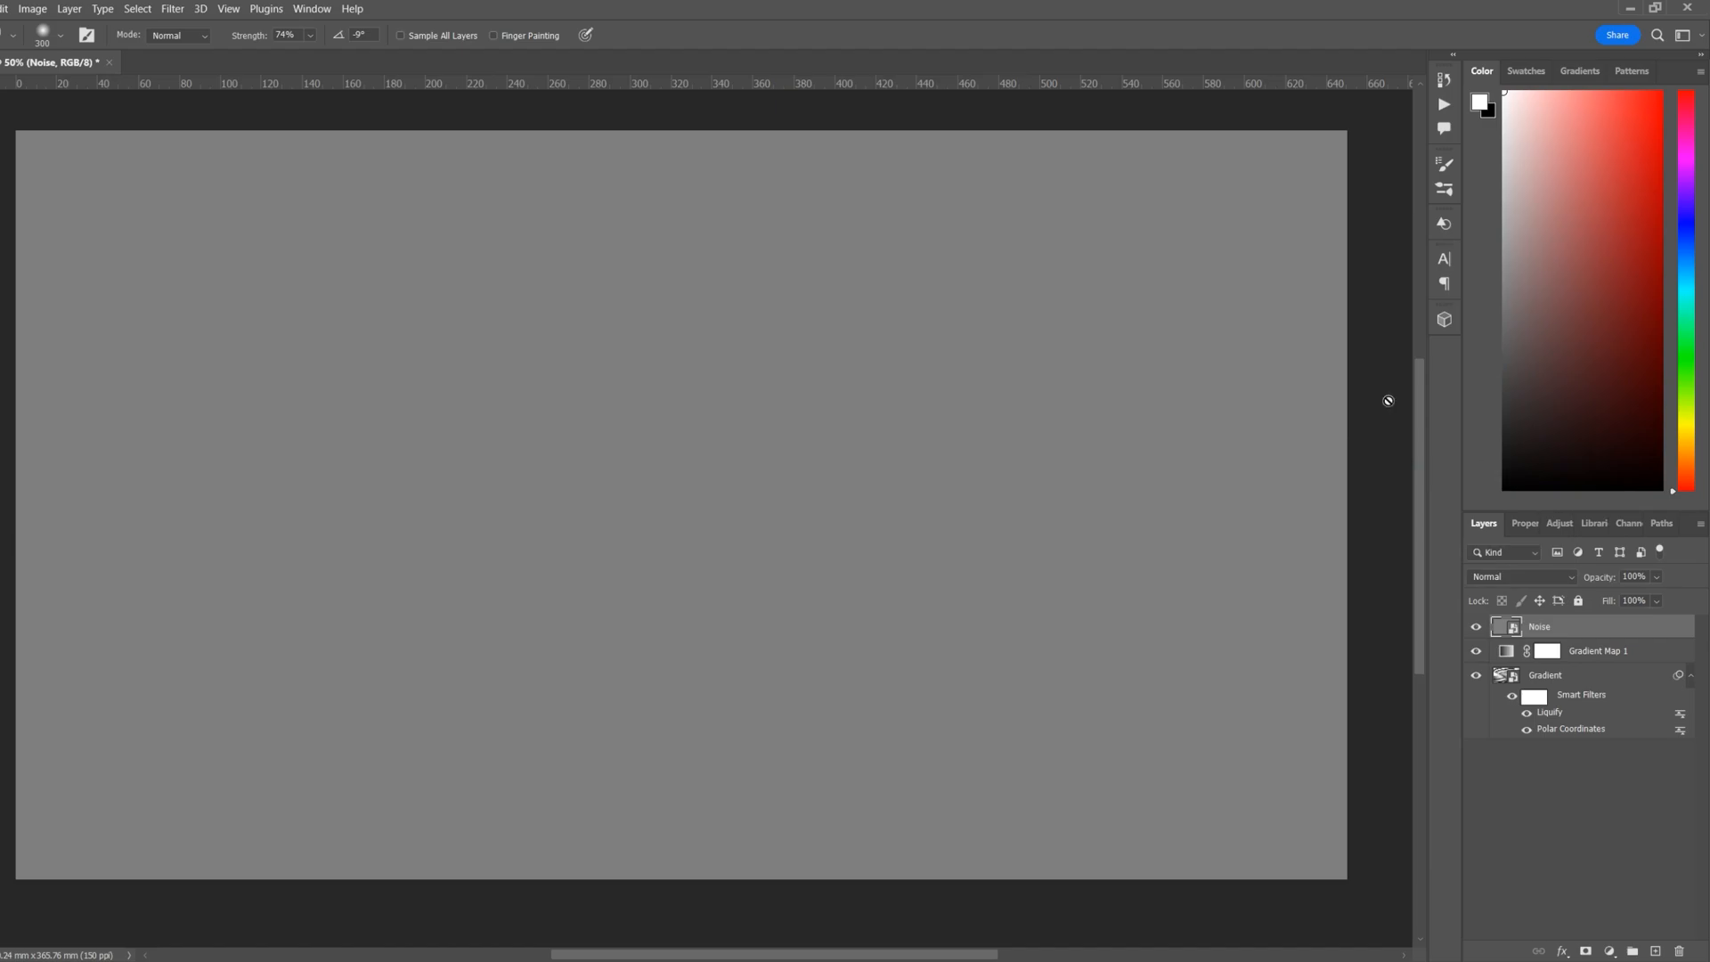
Apply Add Noise at 15%, Gaussian, Monochromatic to the Noise layer
left_click(171, 9)
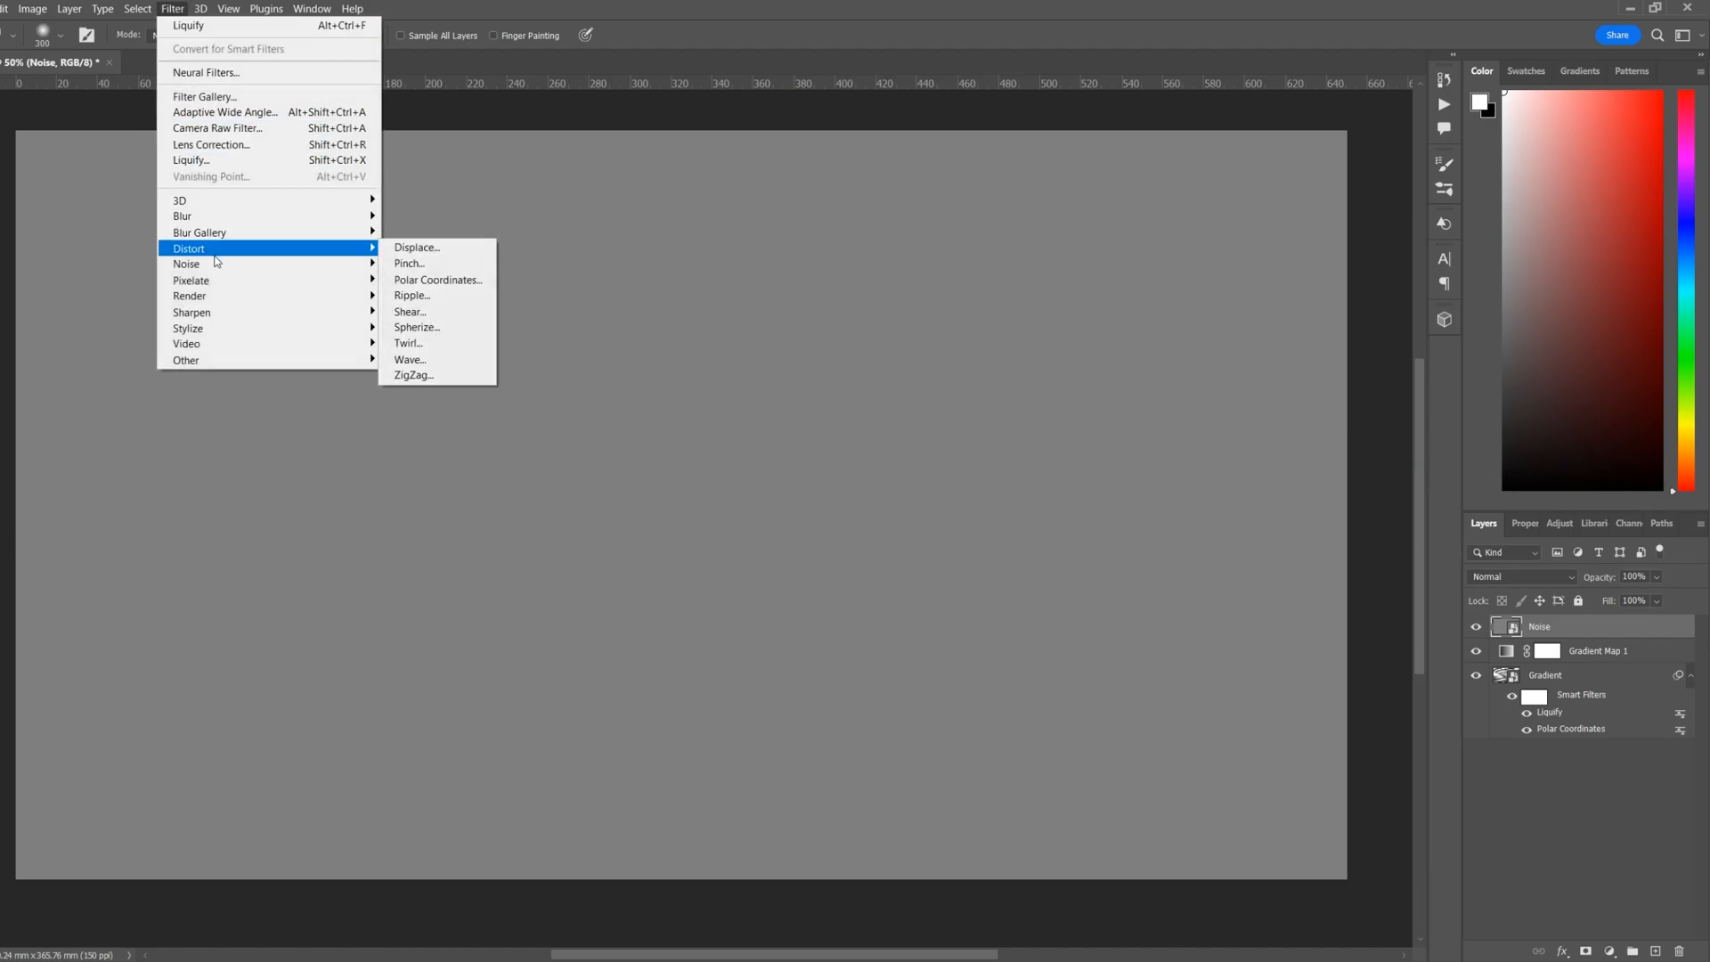
left_click(186, 263)
type("15")
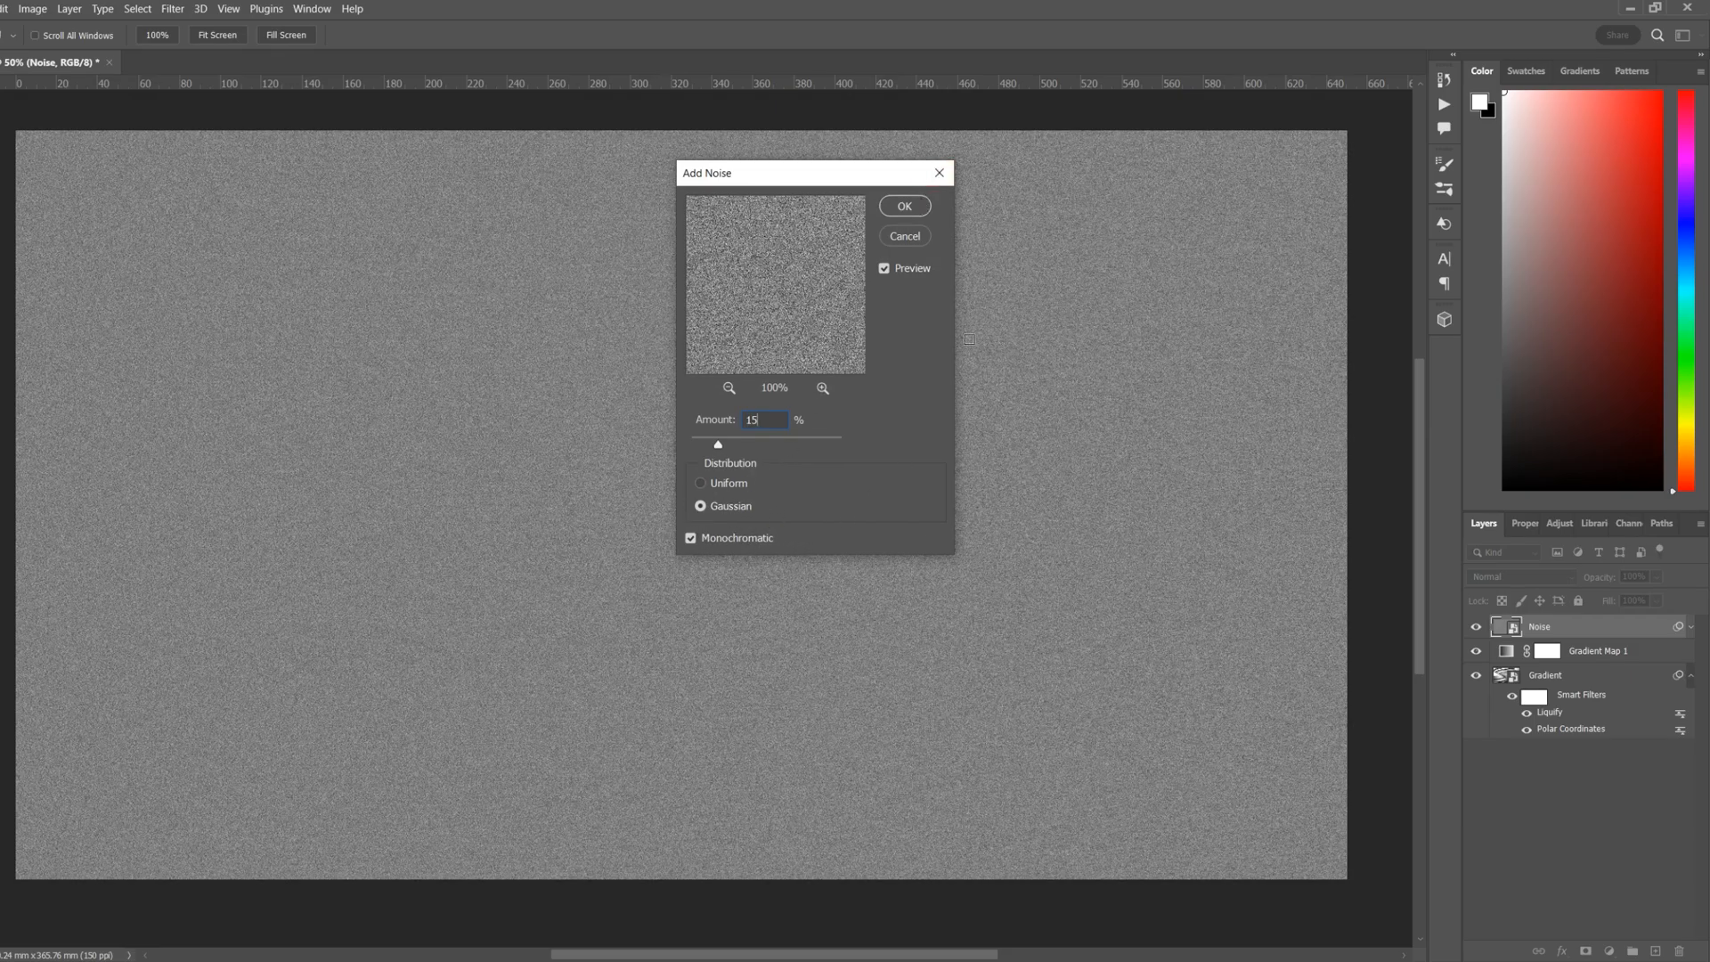
left_click(903, 206)
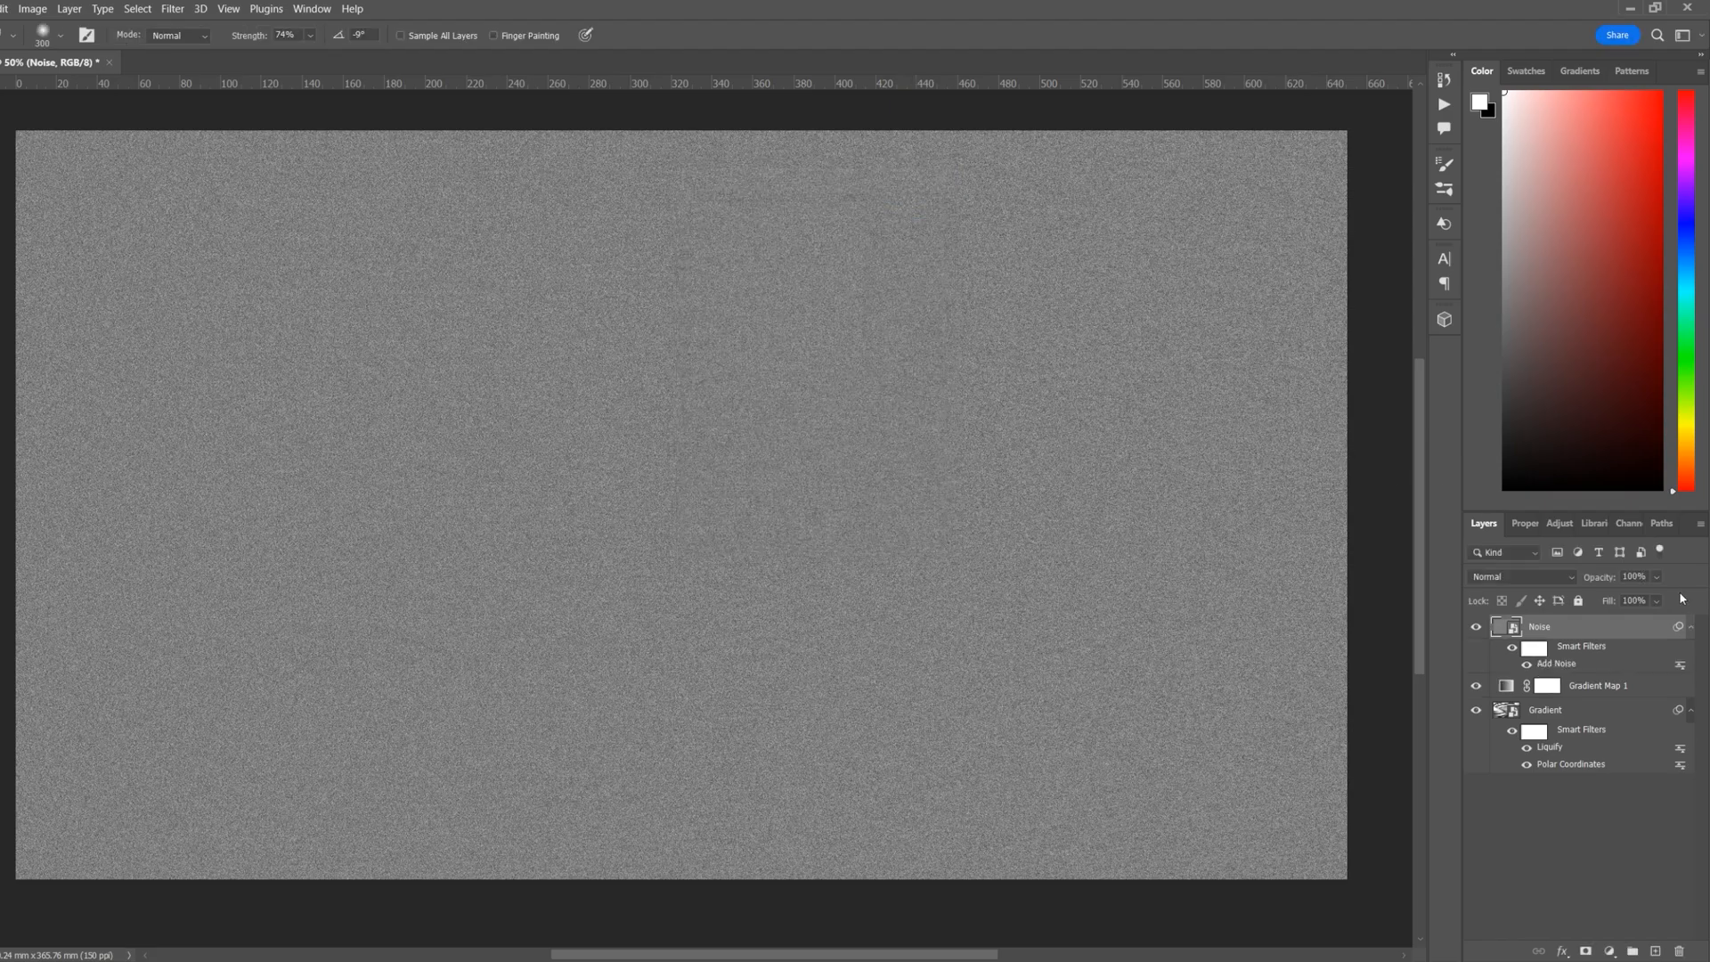
left_click(1522, 576)
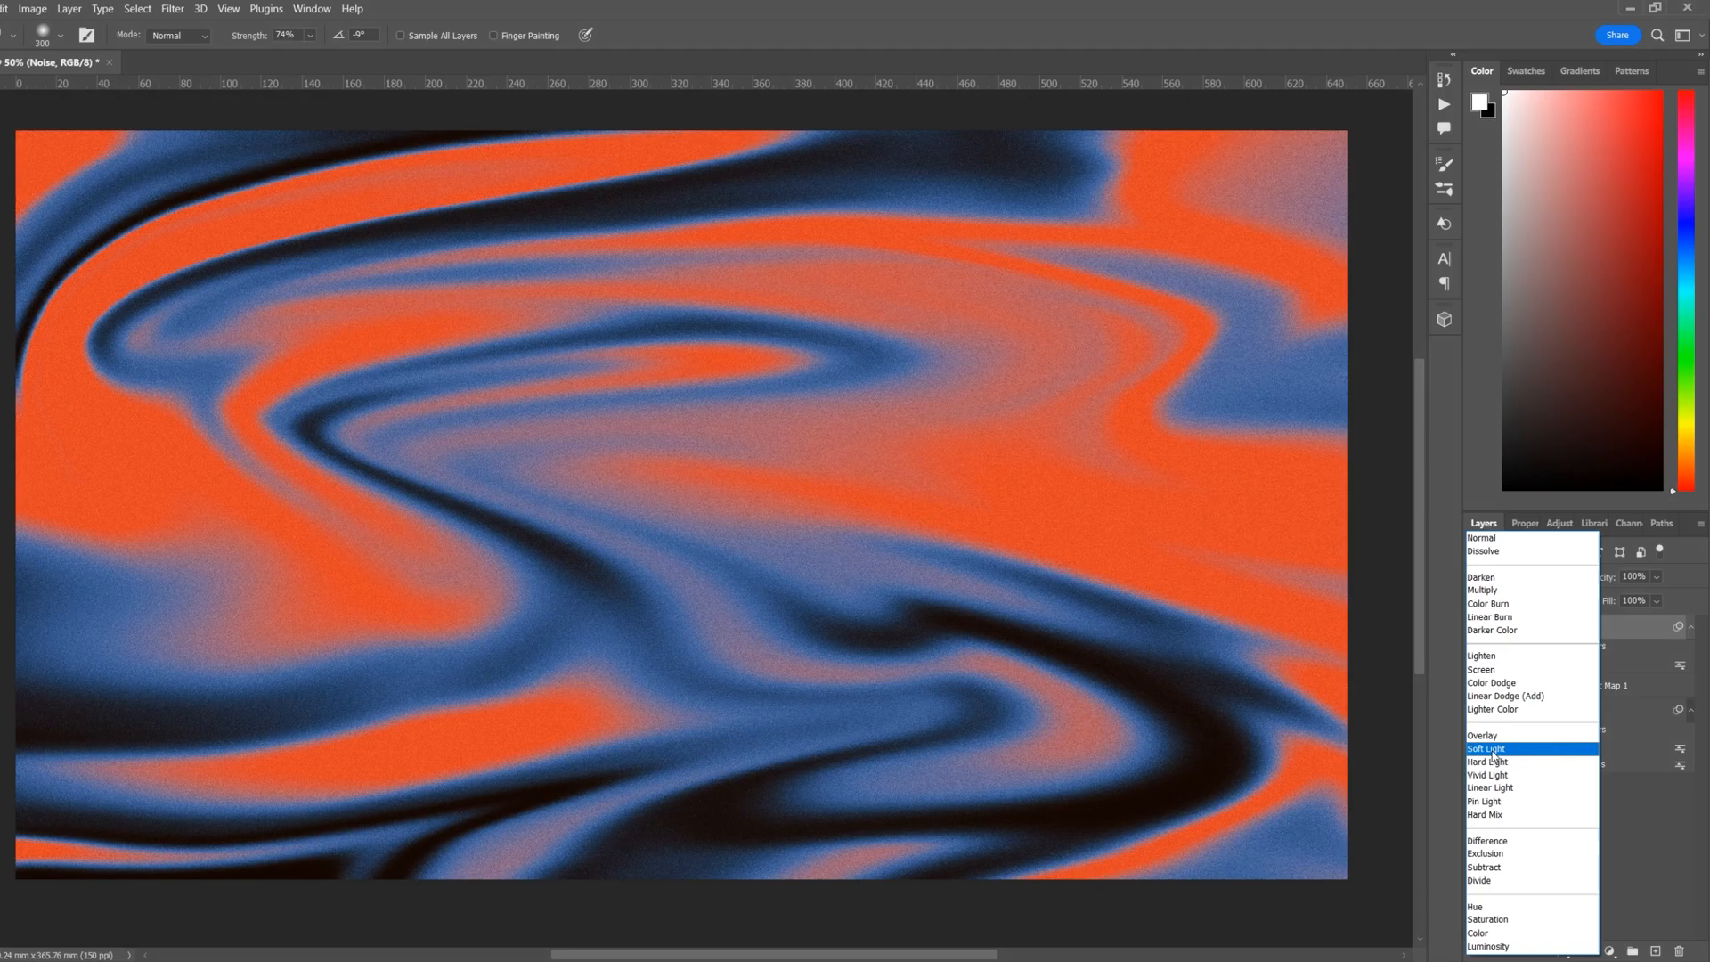
Set the Noise layer to Soft Light and review Add Noise, keeping its settings
left_click(1485, 748)
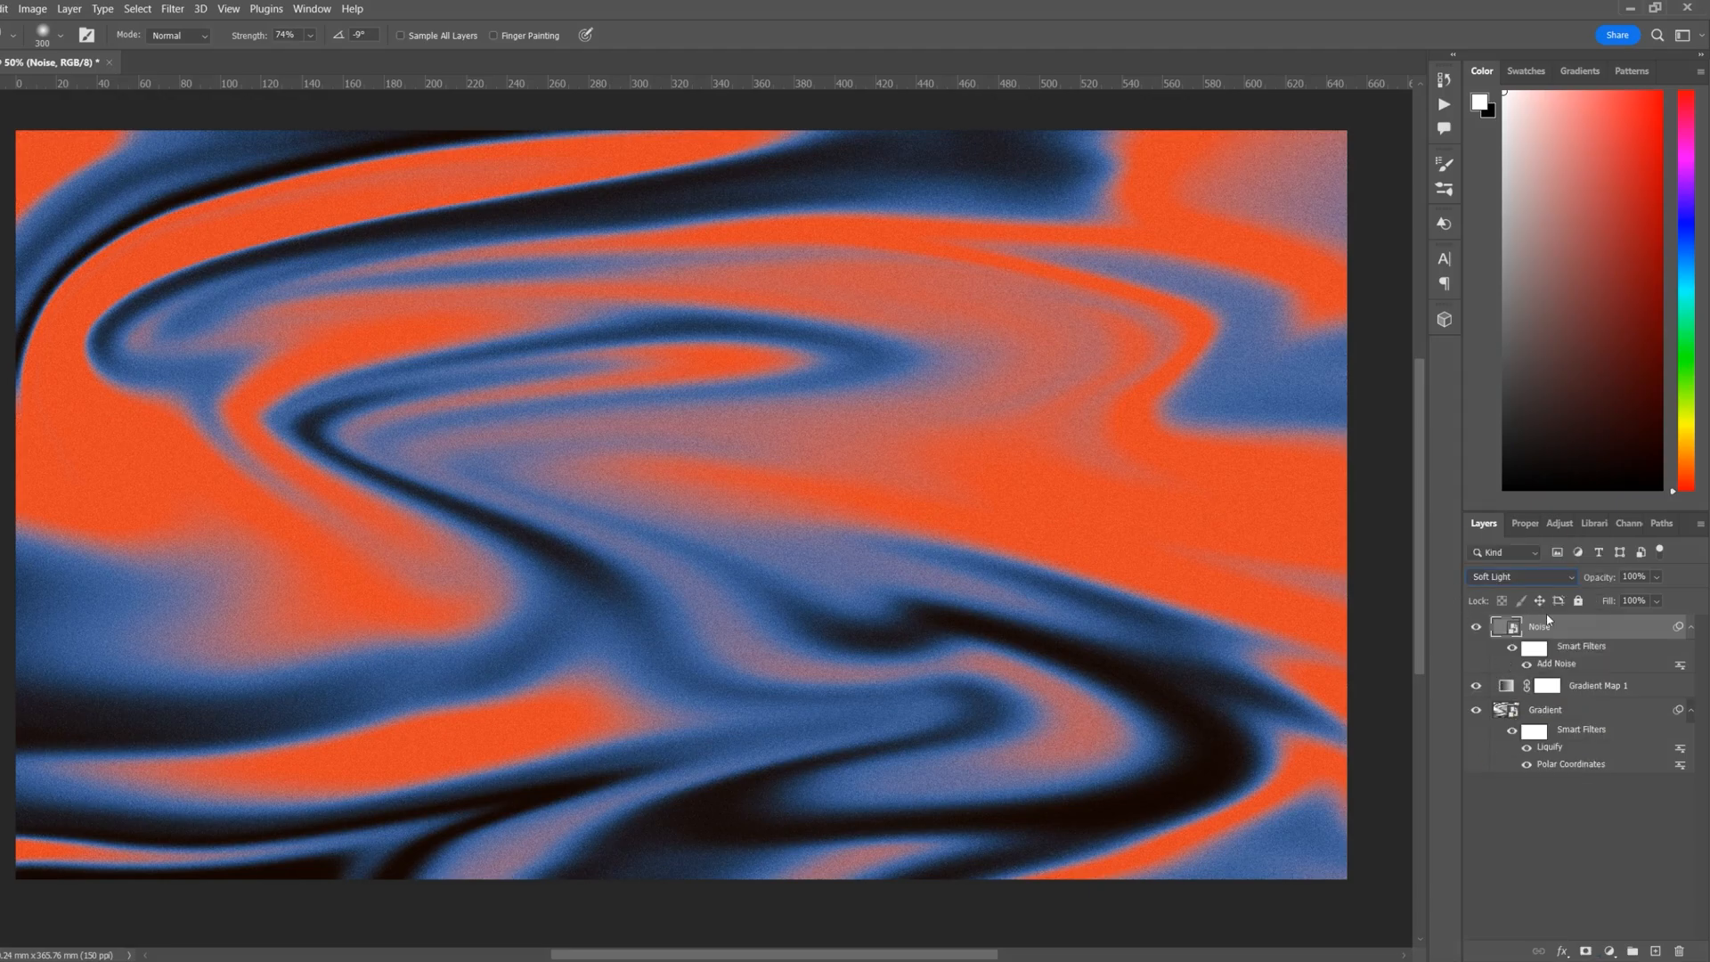
double_click(1555, 663)
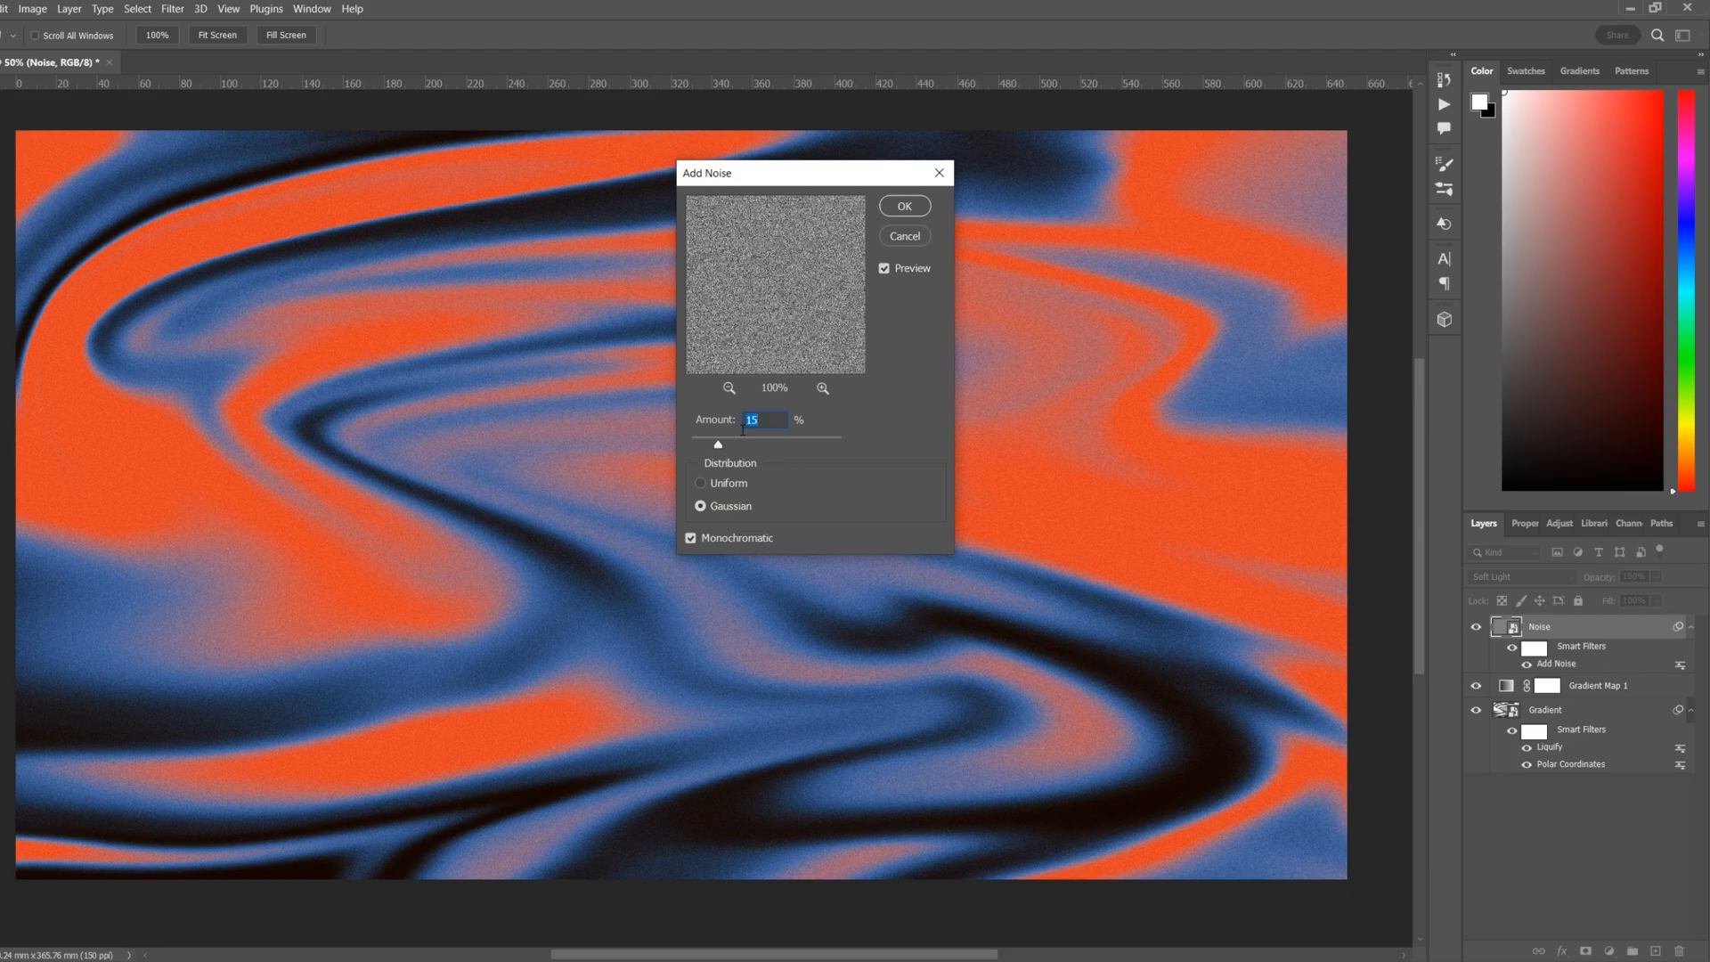
left_click(903, 205)
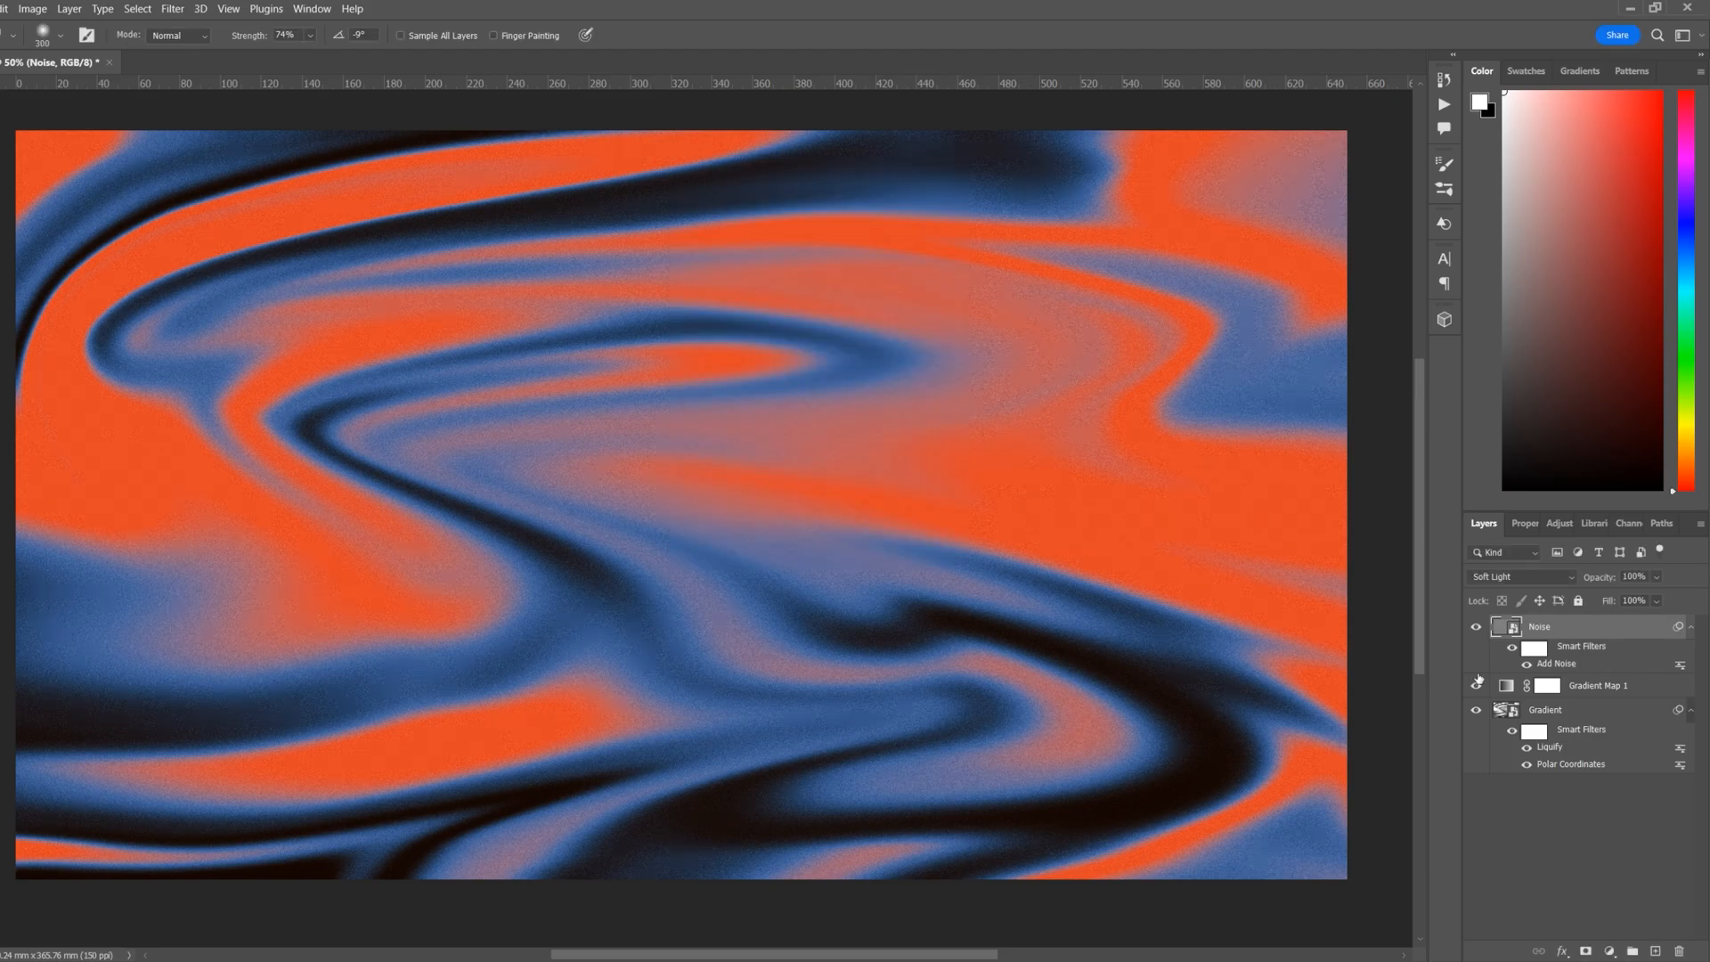